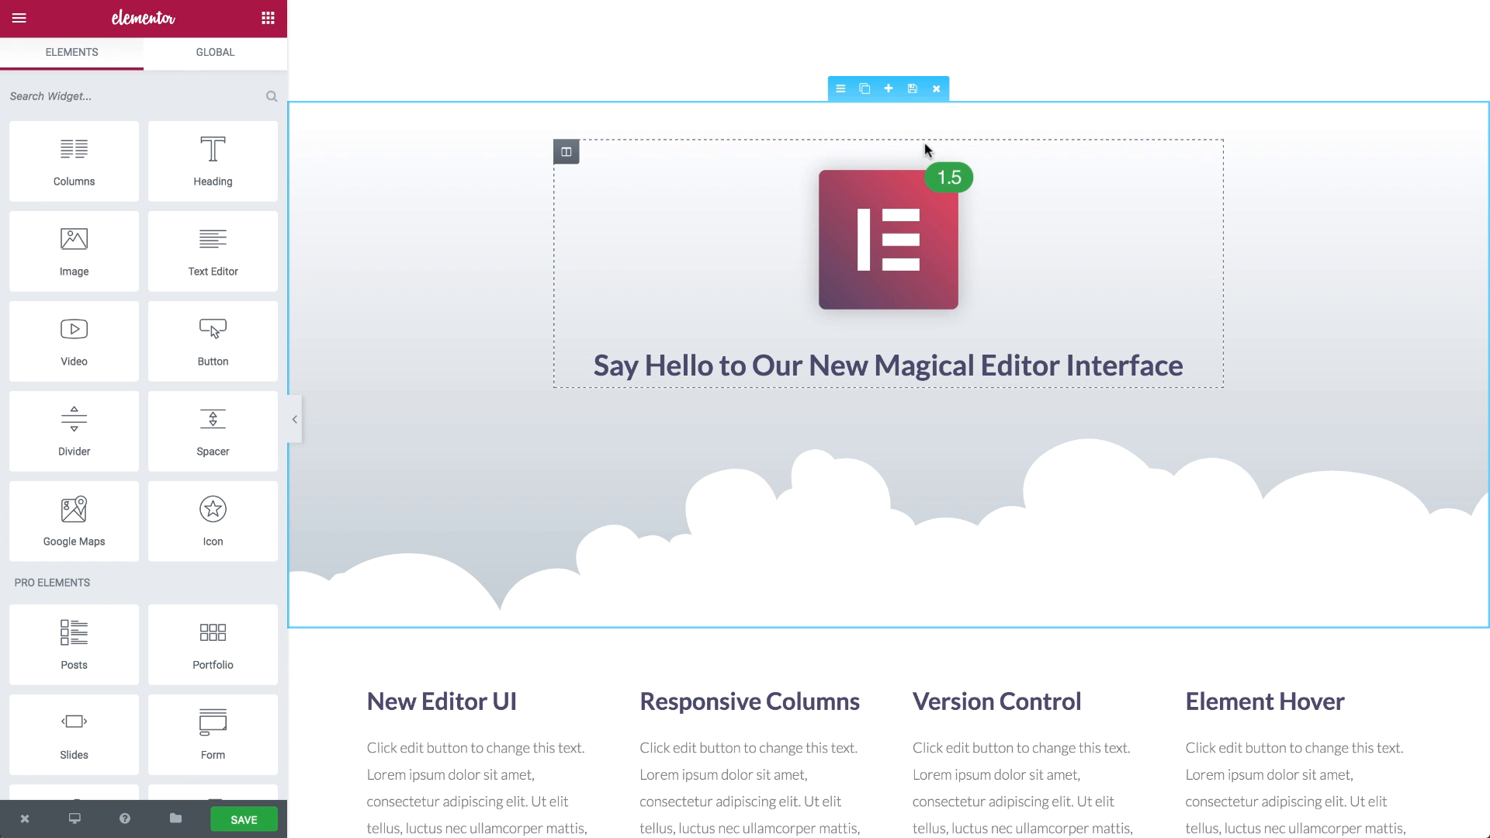
mouse_move(801, 462)
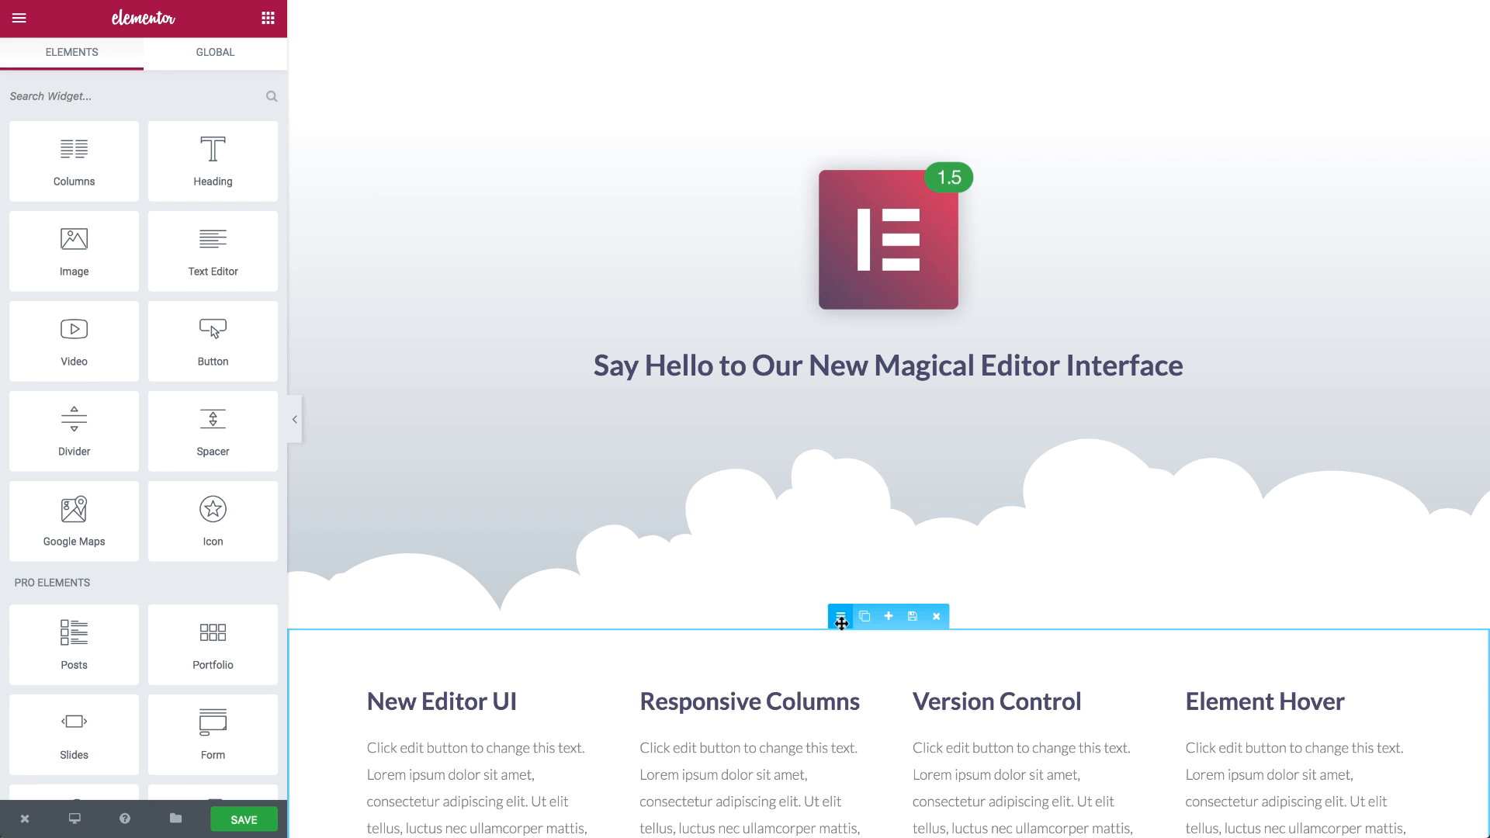
Open the Edit Section layout settings for the four-column features section.
click(840, 616)
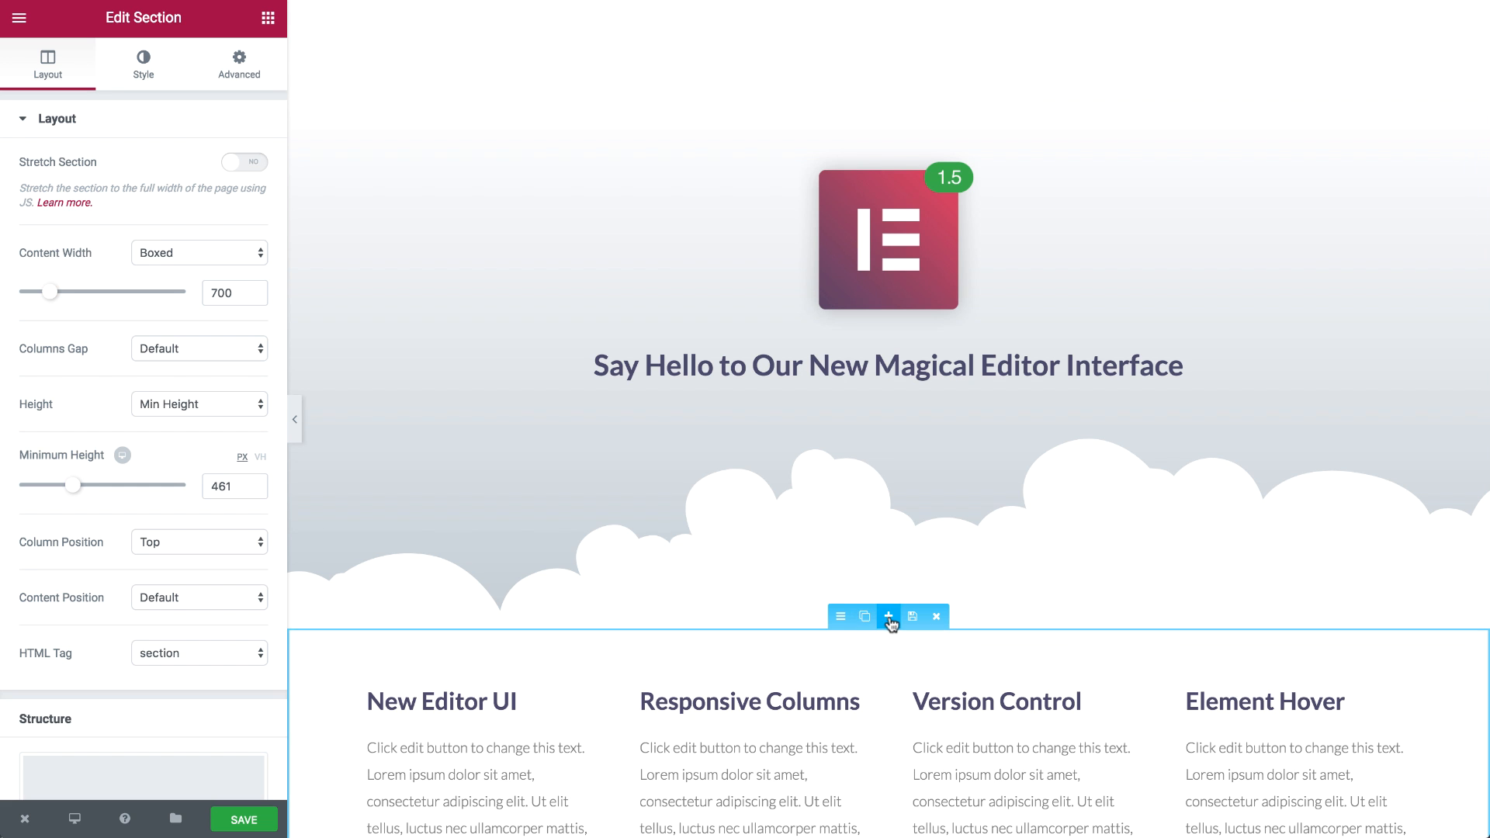
mouse_move(975, 723)
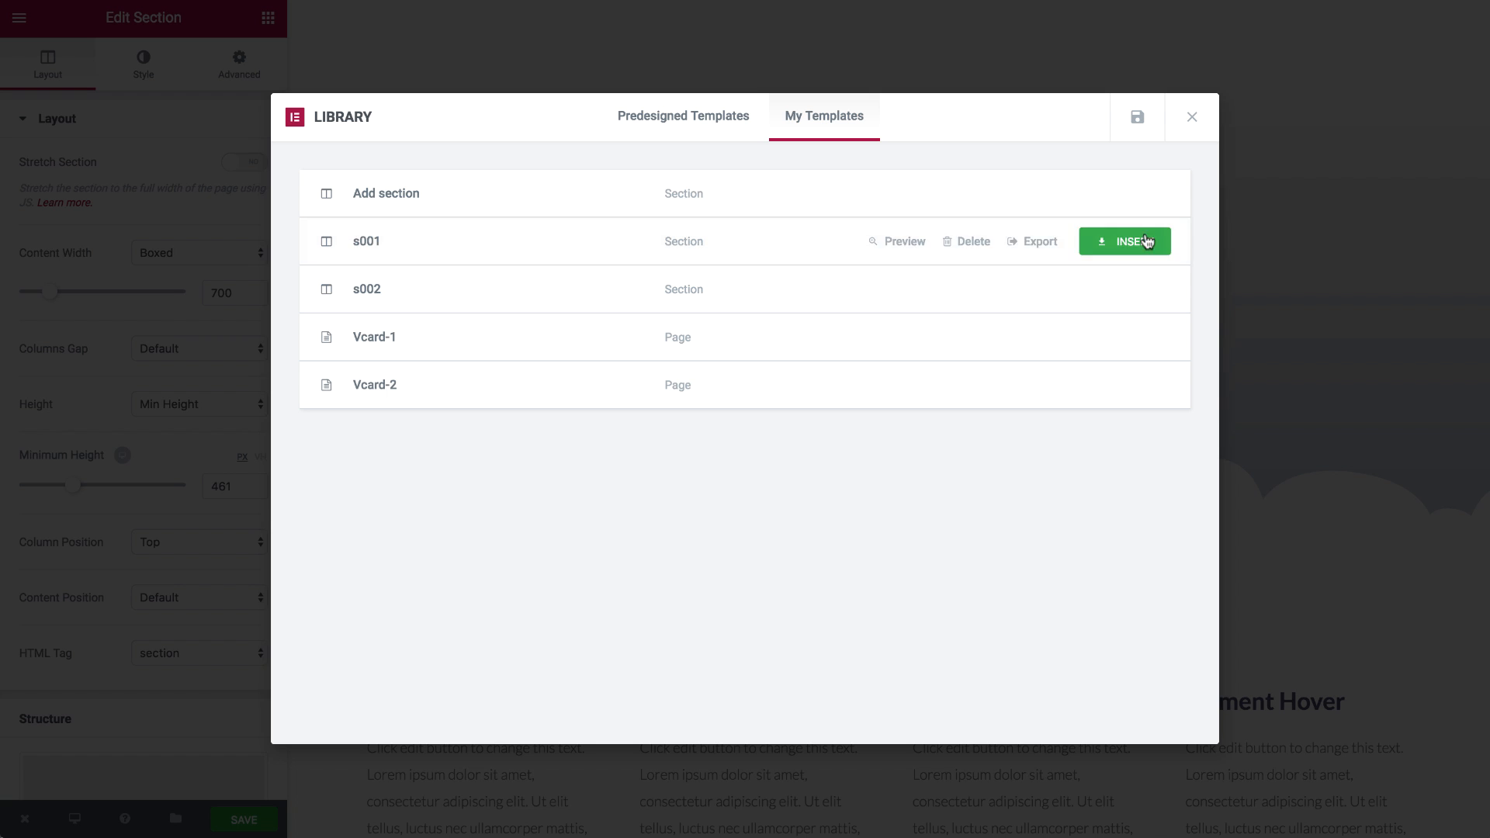
Insert the saved s001 section template below the hero from My Templates.
click(1125, 242)
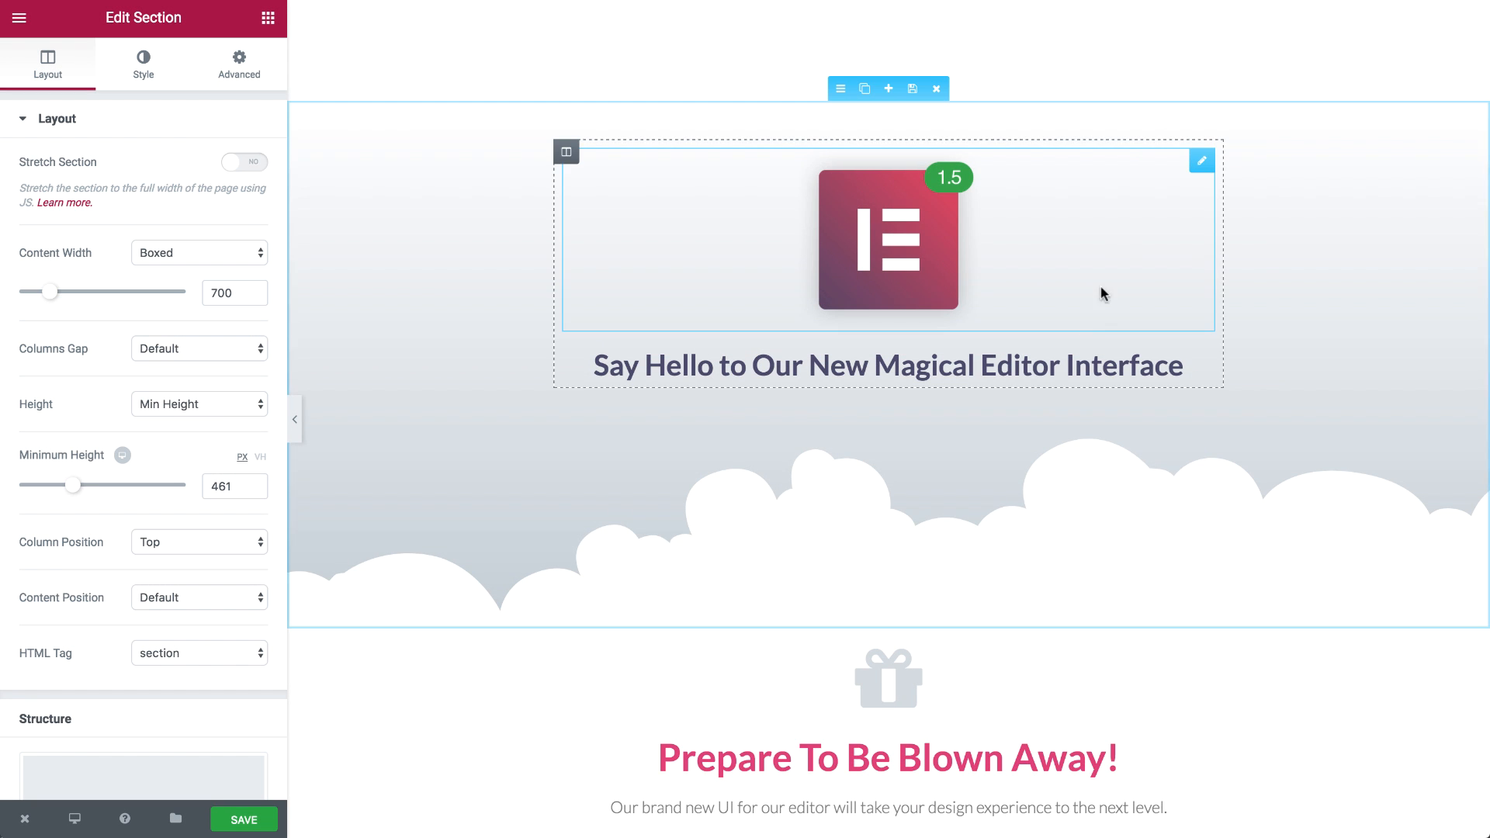
Give the New Editor UI column a tablet-only width of 50%, after previewing mobile and trying 60.
scroll(down, 3)
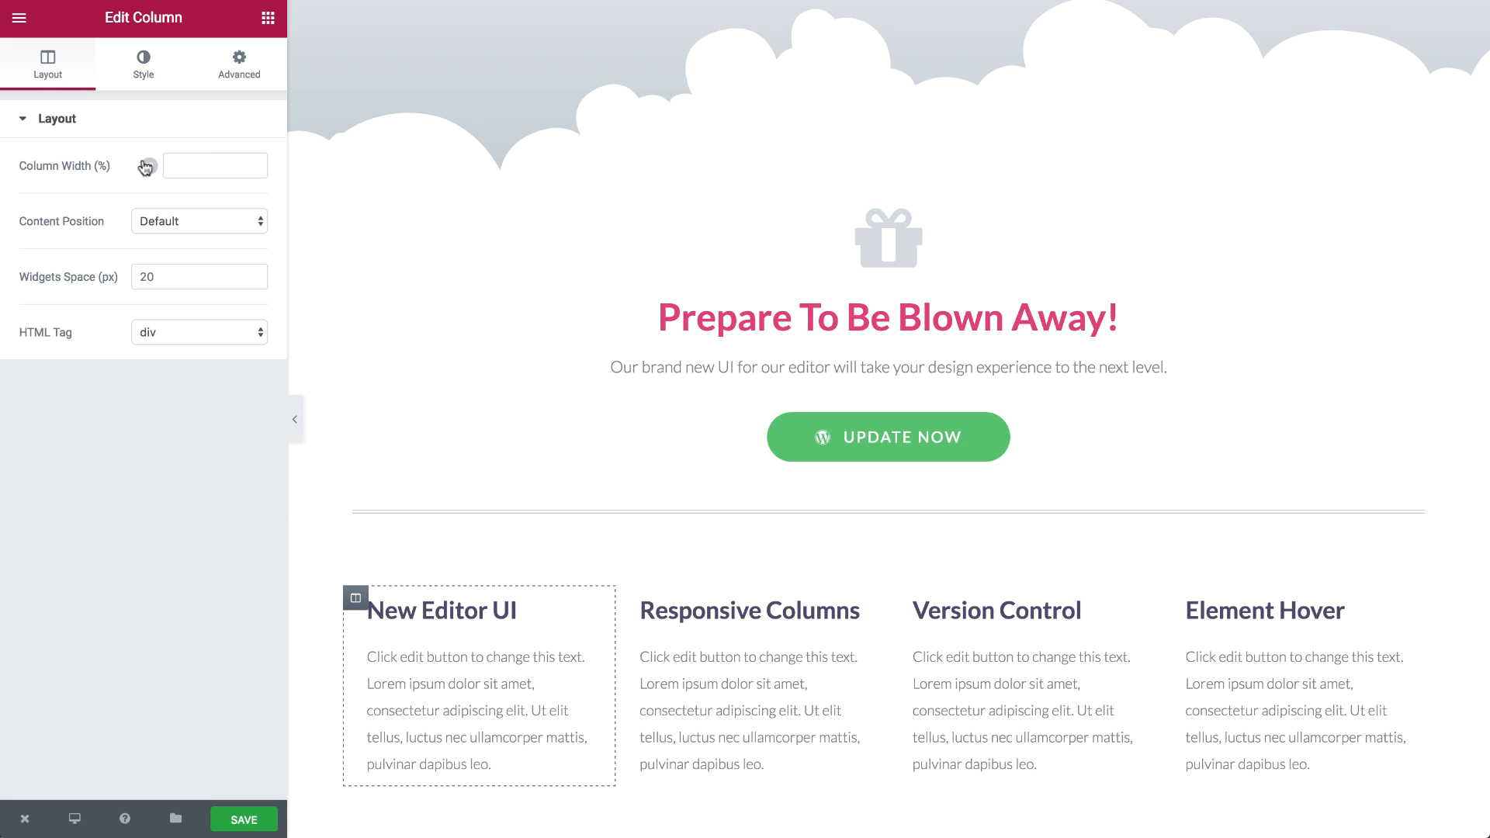
click(170, 166)
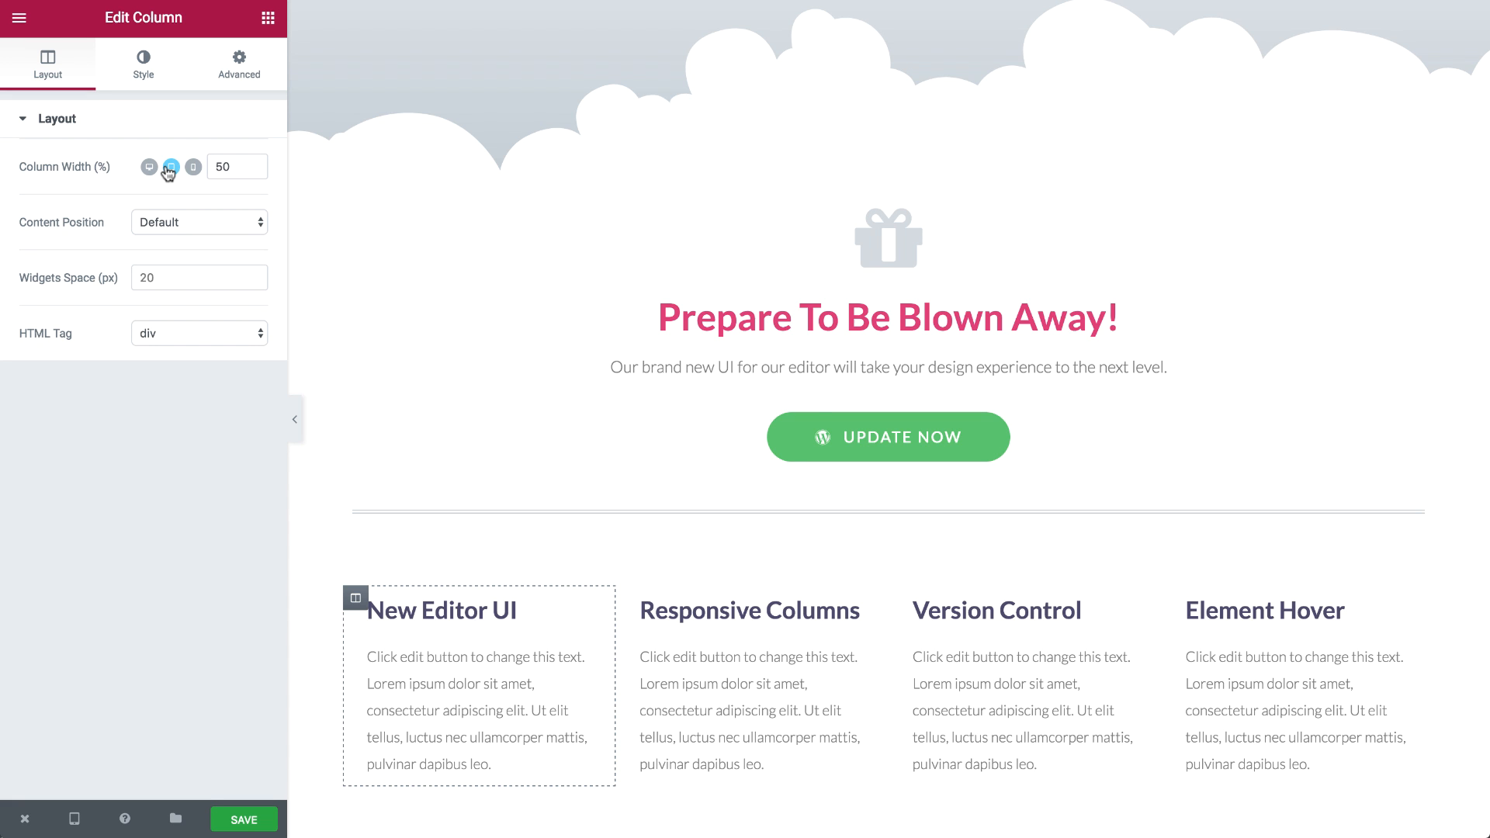
click(193, 168)
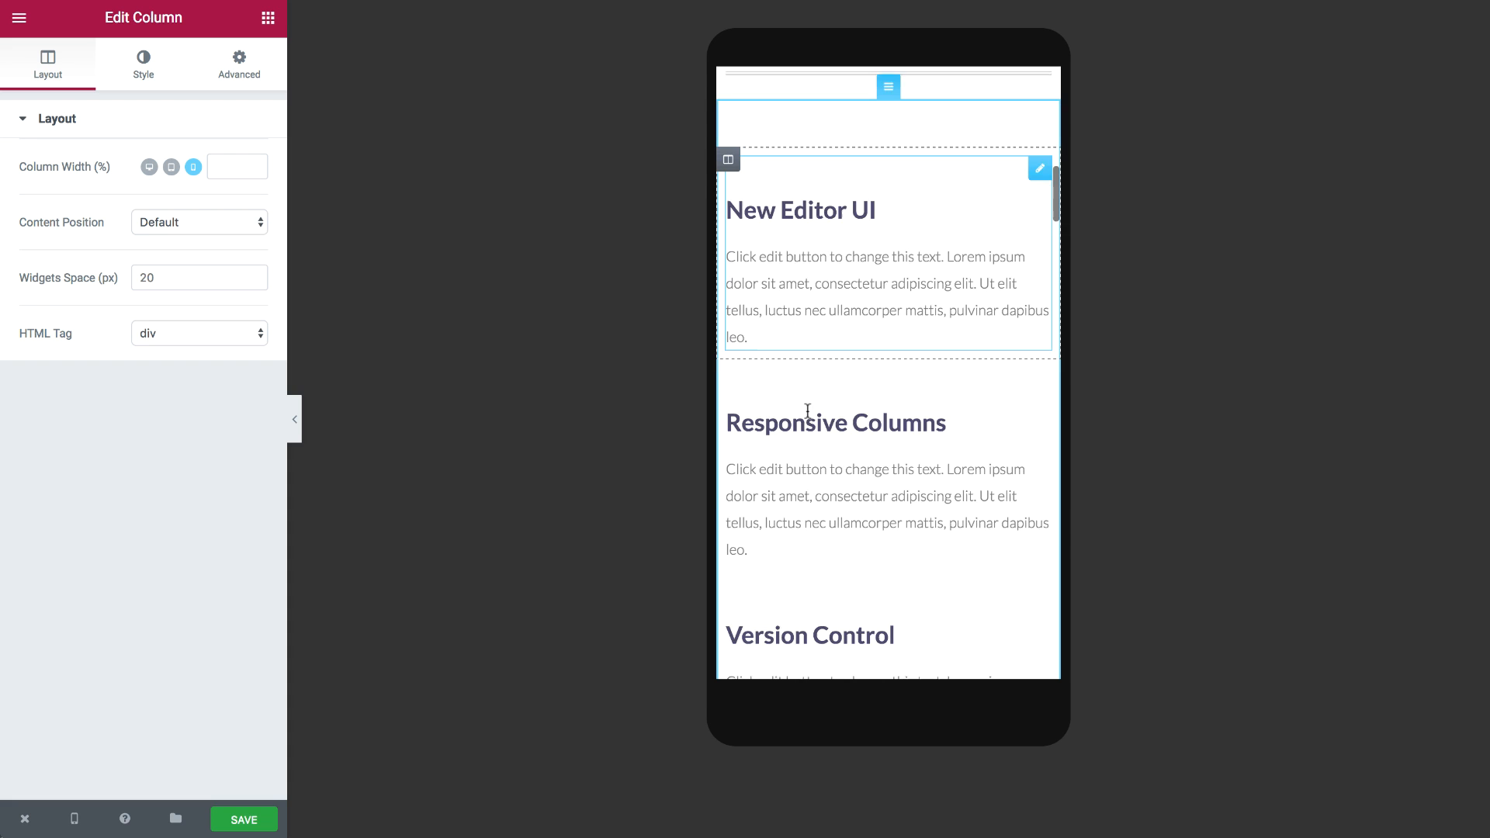
click(170, 166)
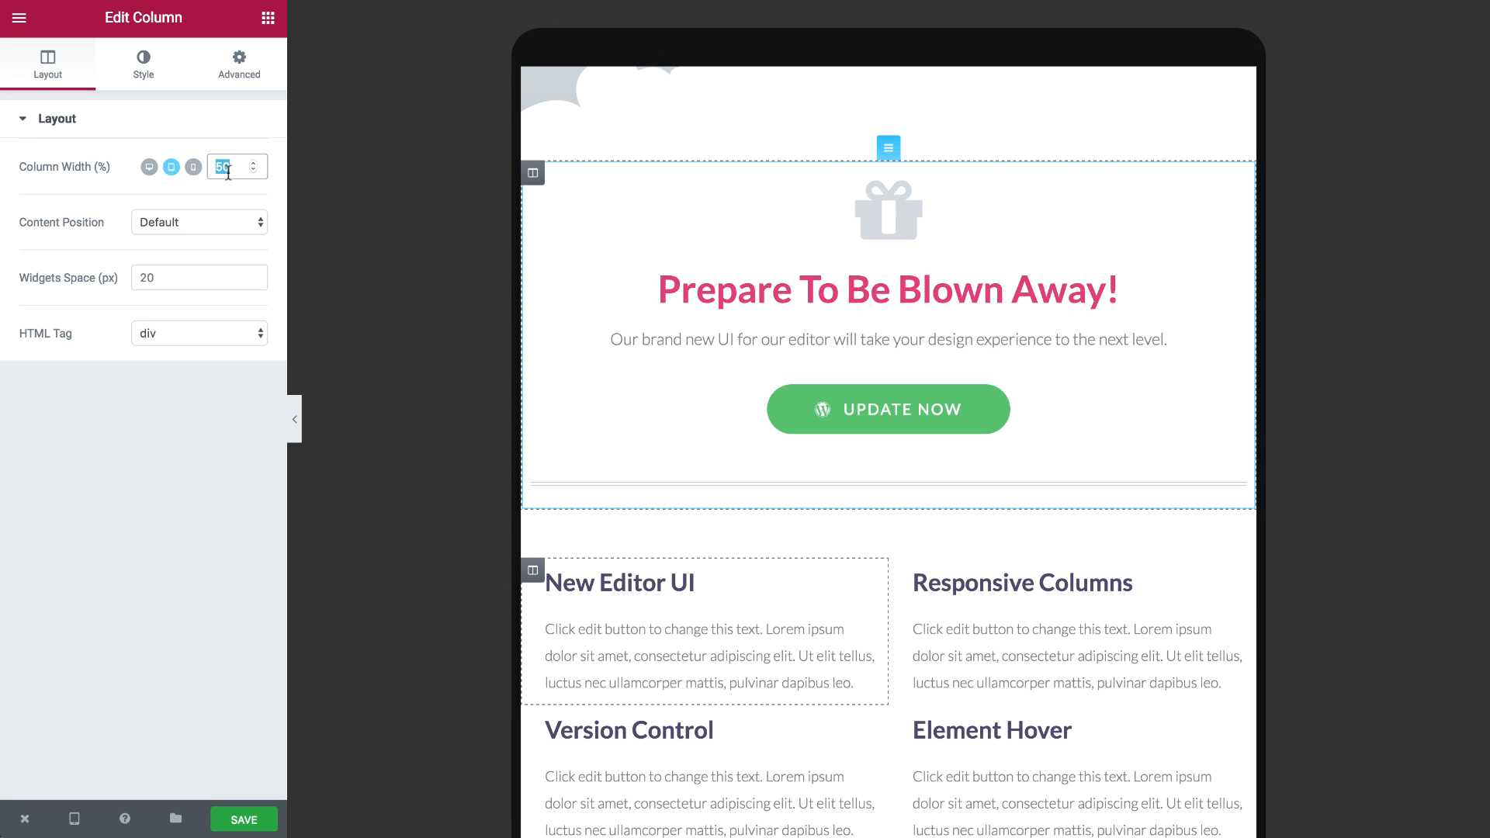
text(60)
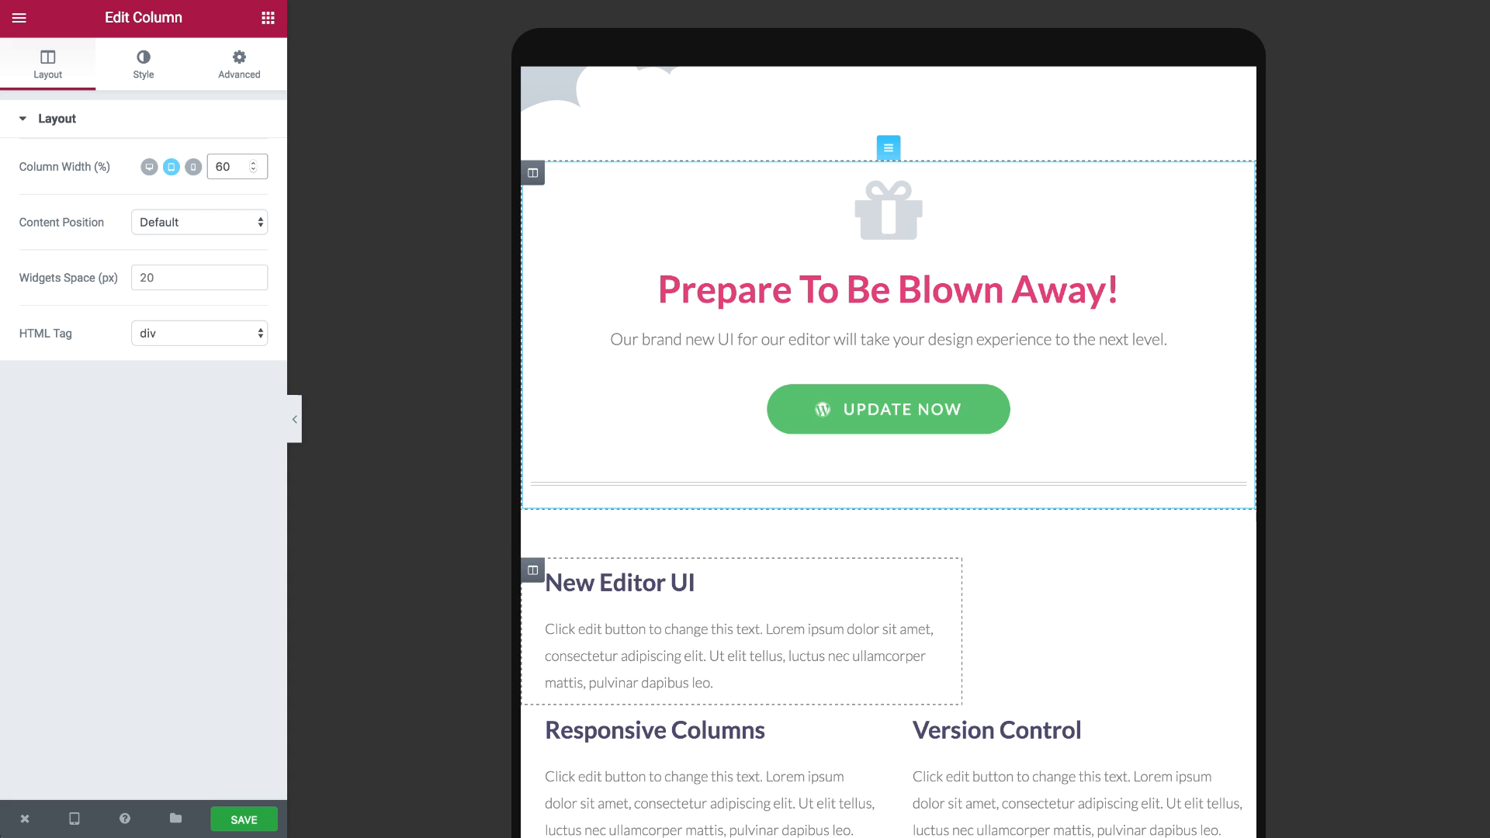
text(50)
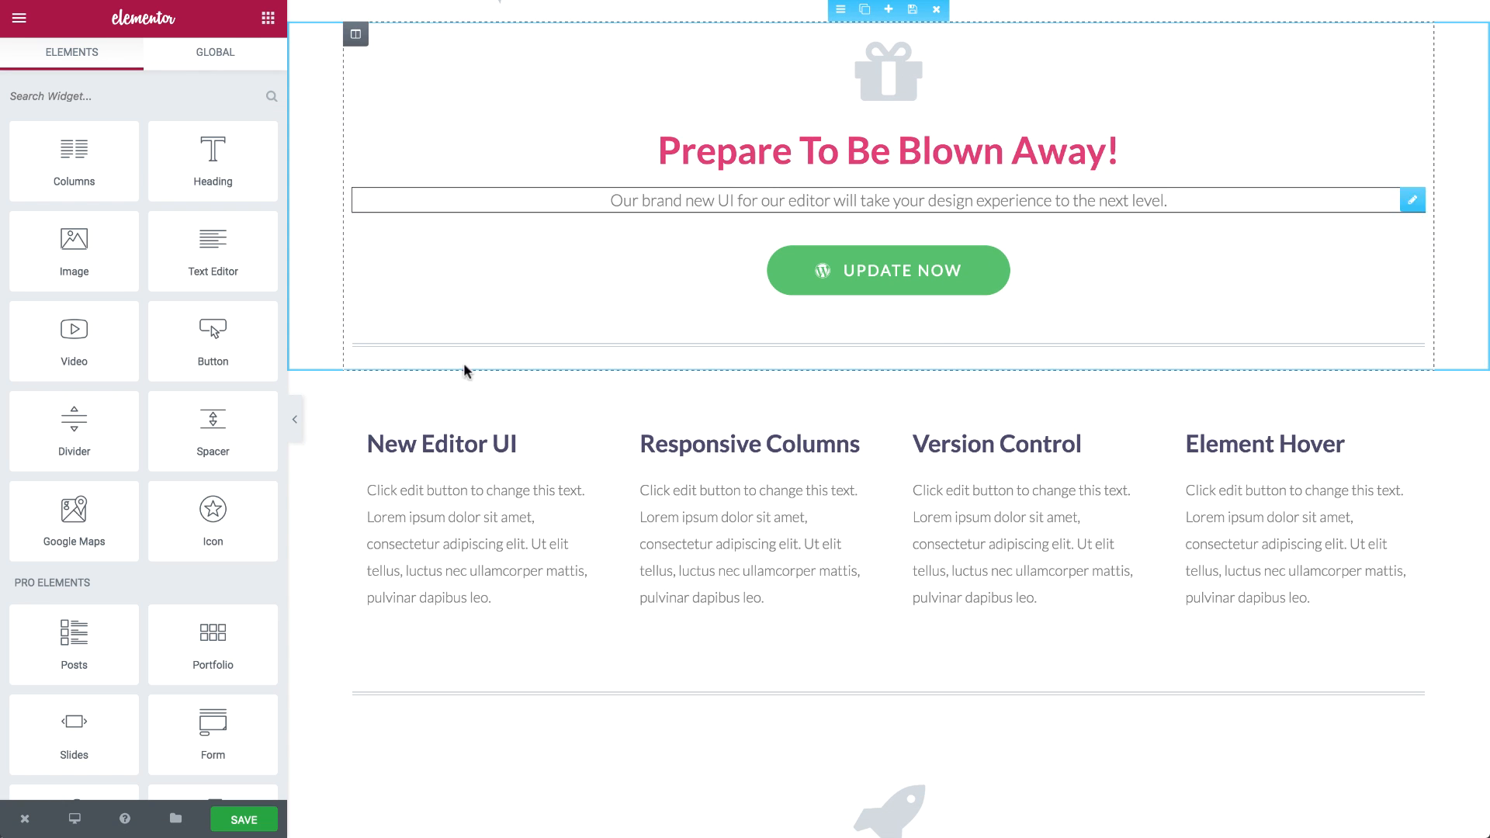
Set the Space Between Widgets column's widget spacing to 35 px, after trying 100, 0 and 20.
scroll(down, 3)
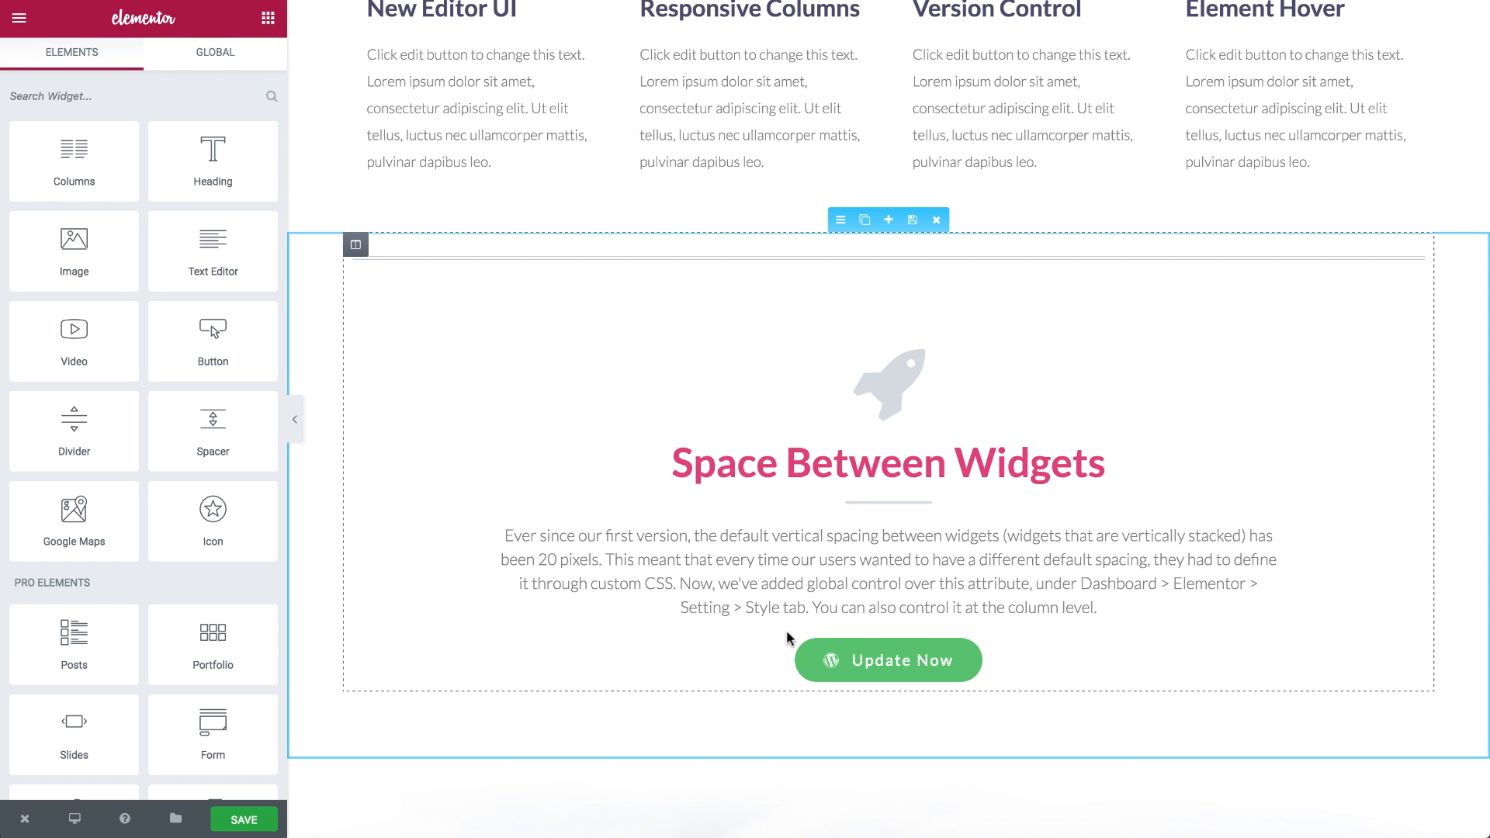
click(356, 245)
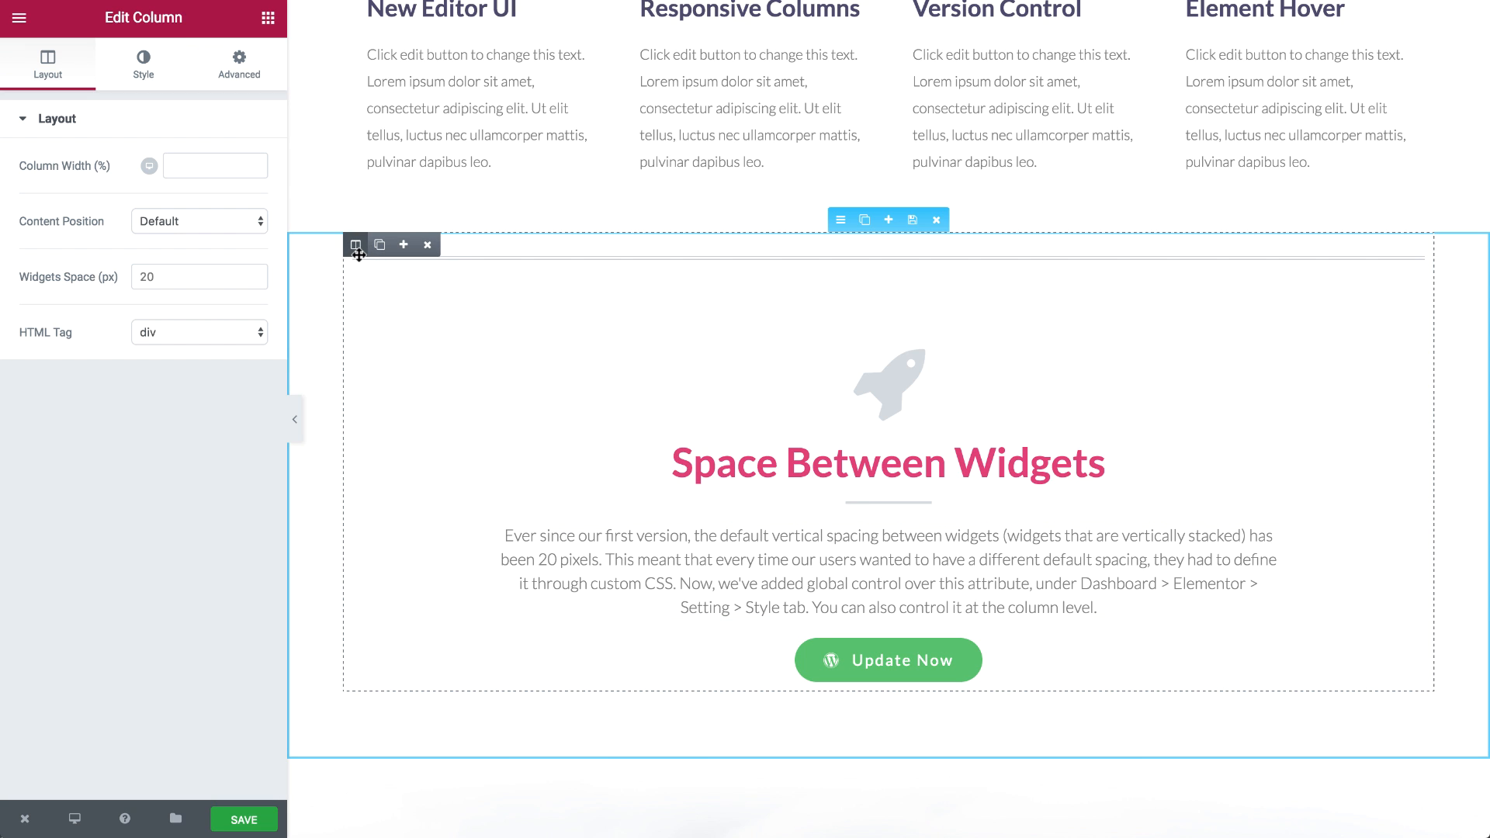
click(200, 277)
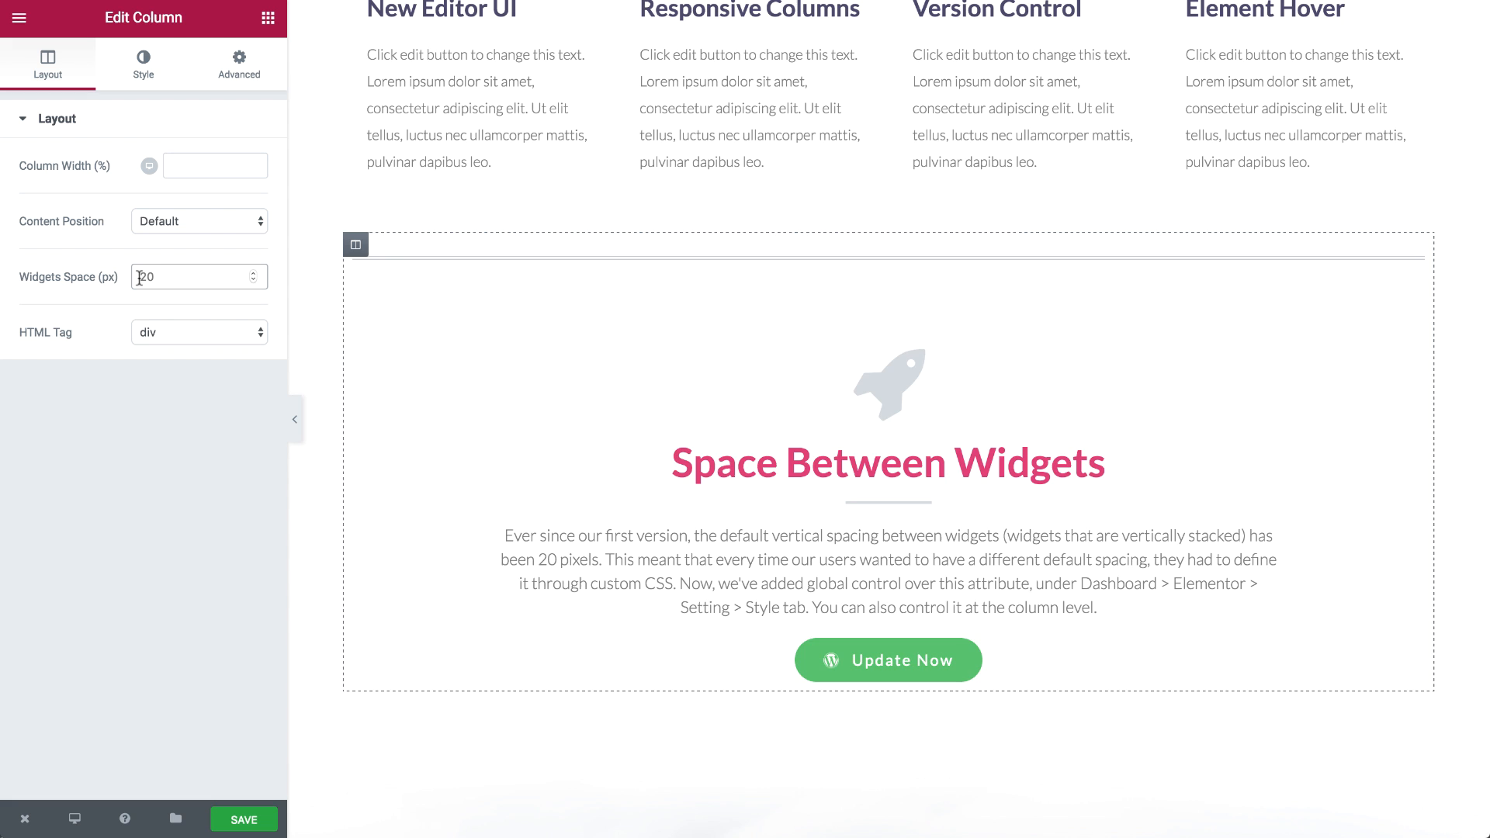
text(100)
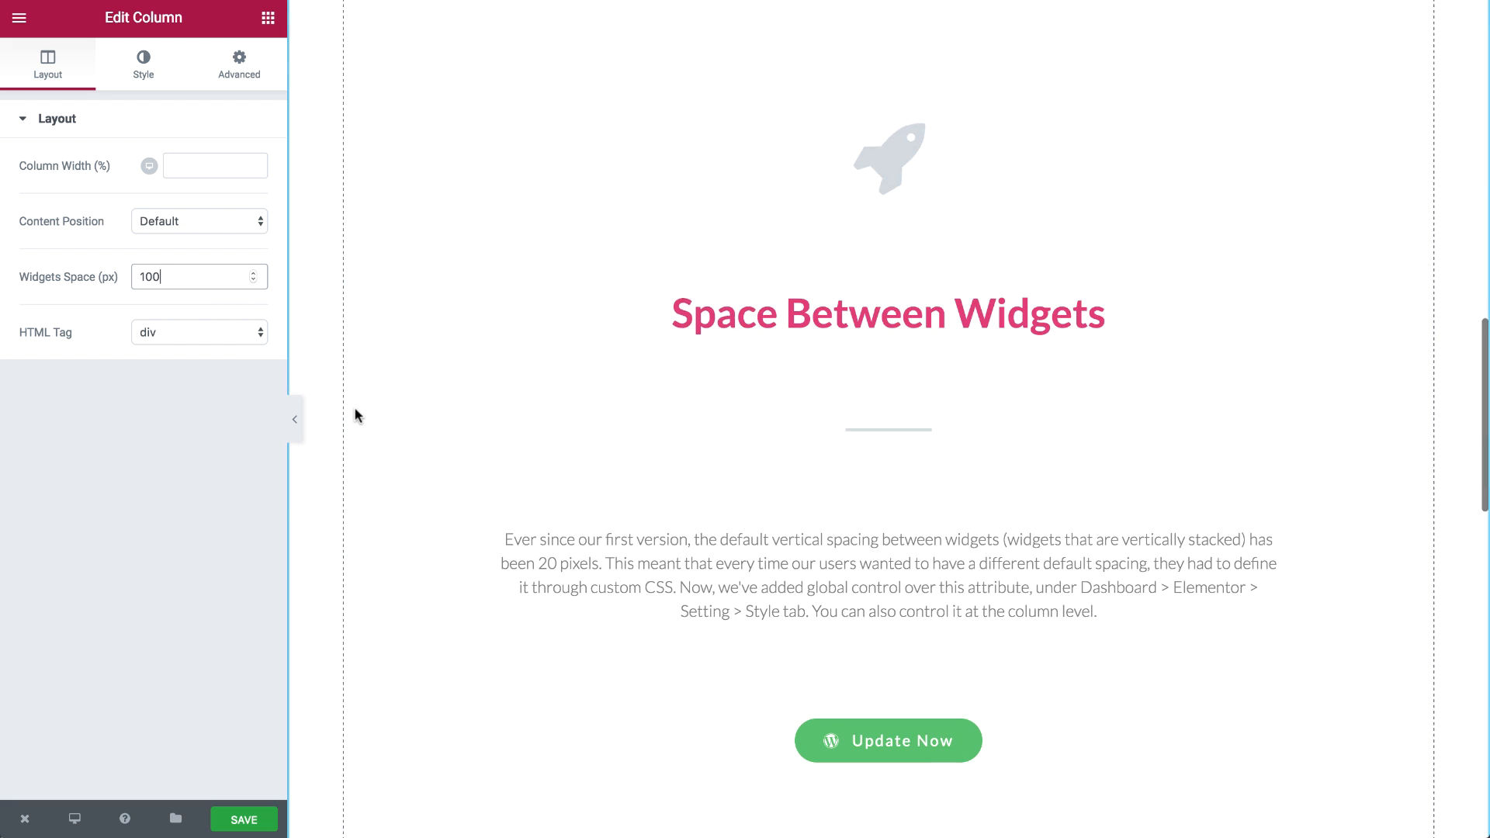
text(0)
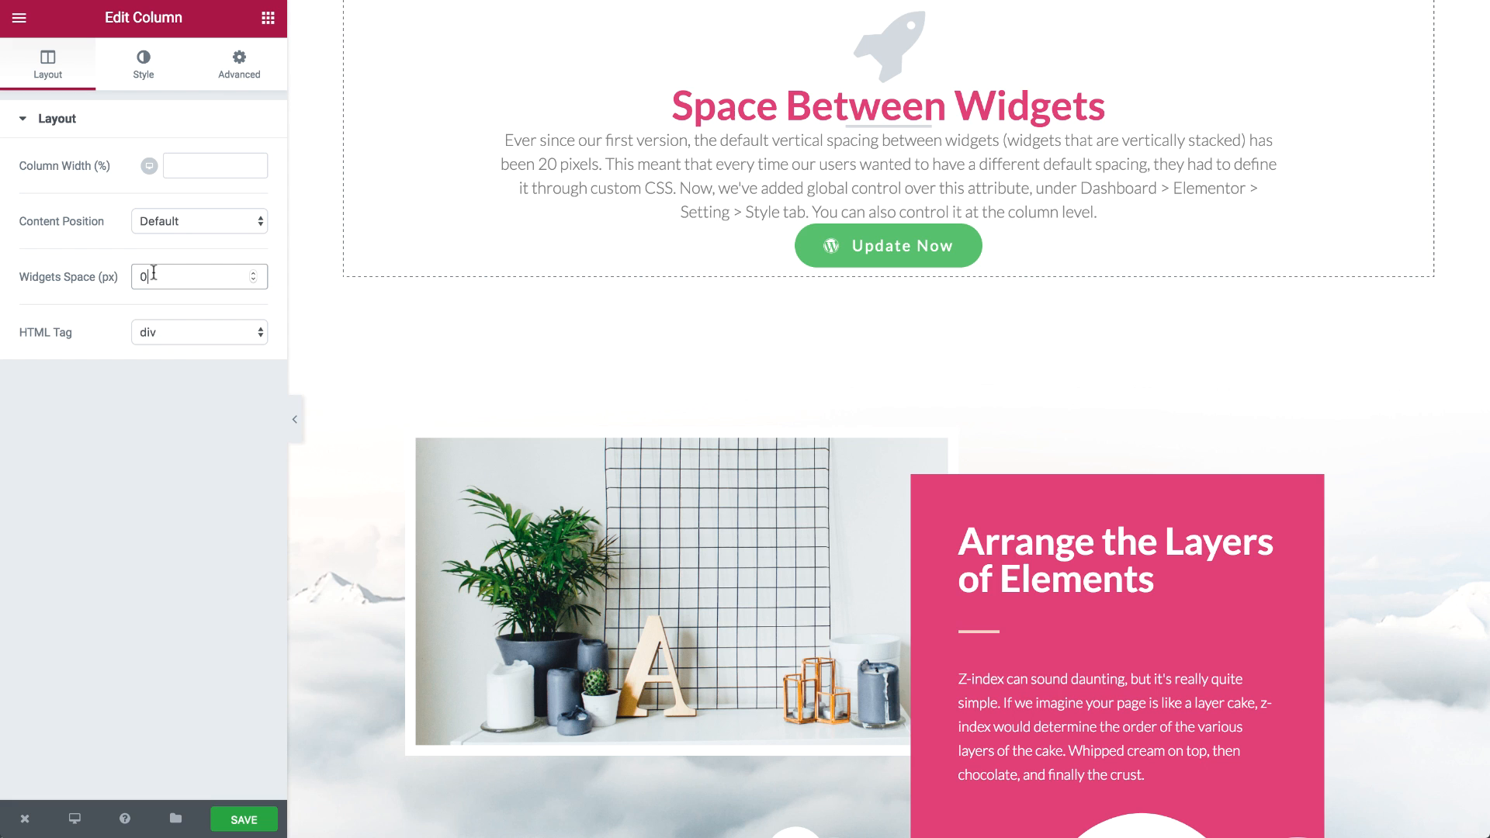
text(20)
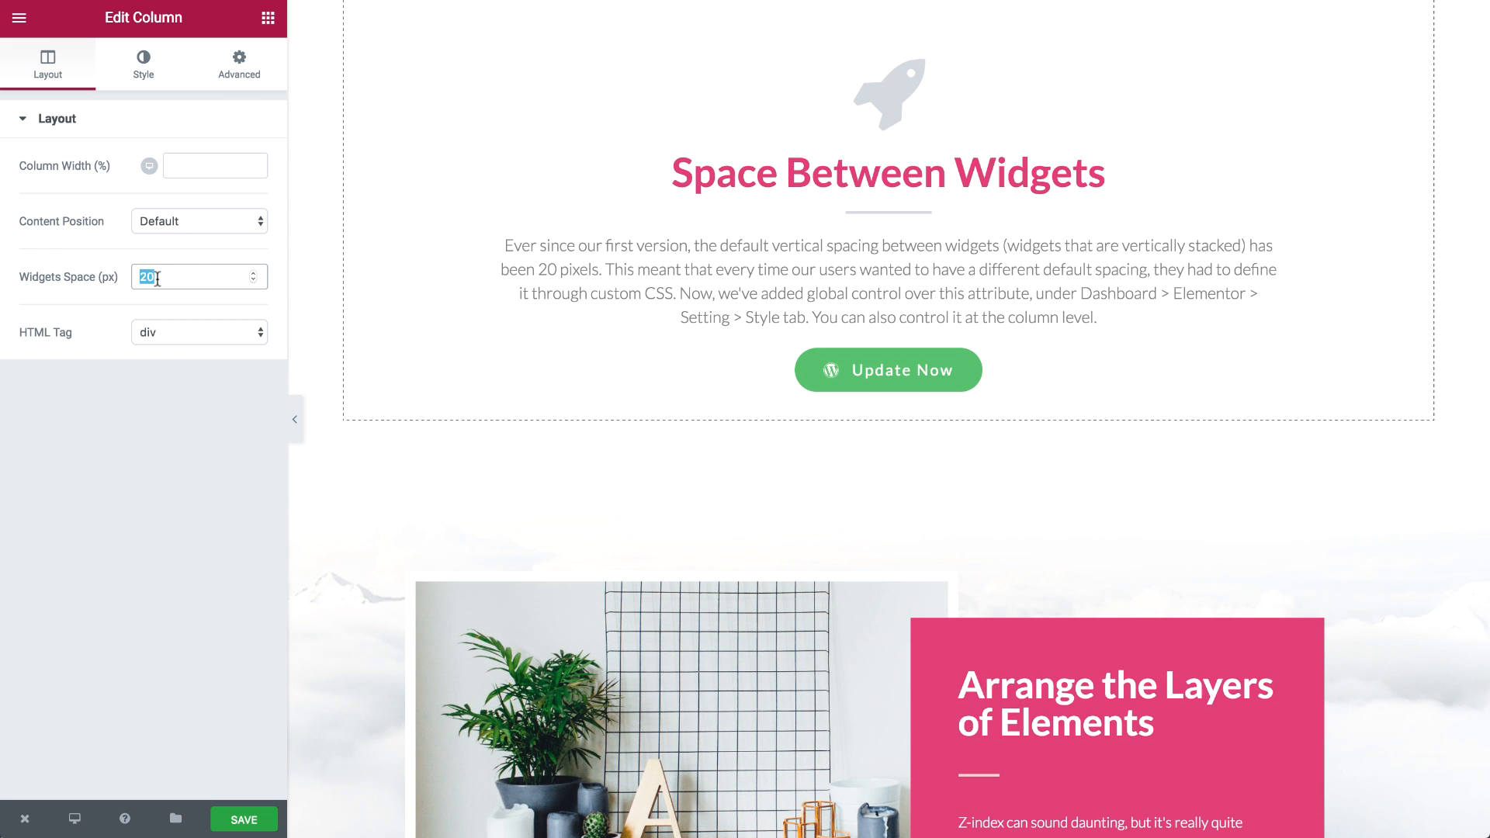
text(35)
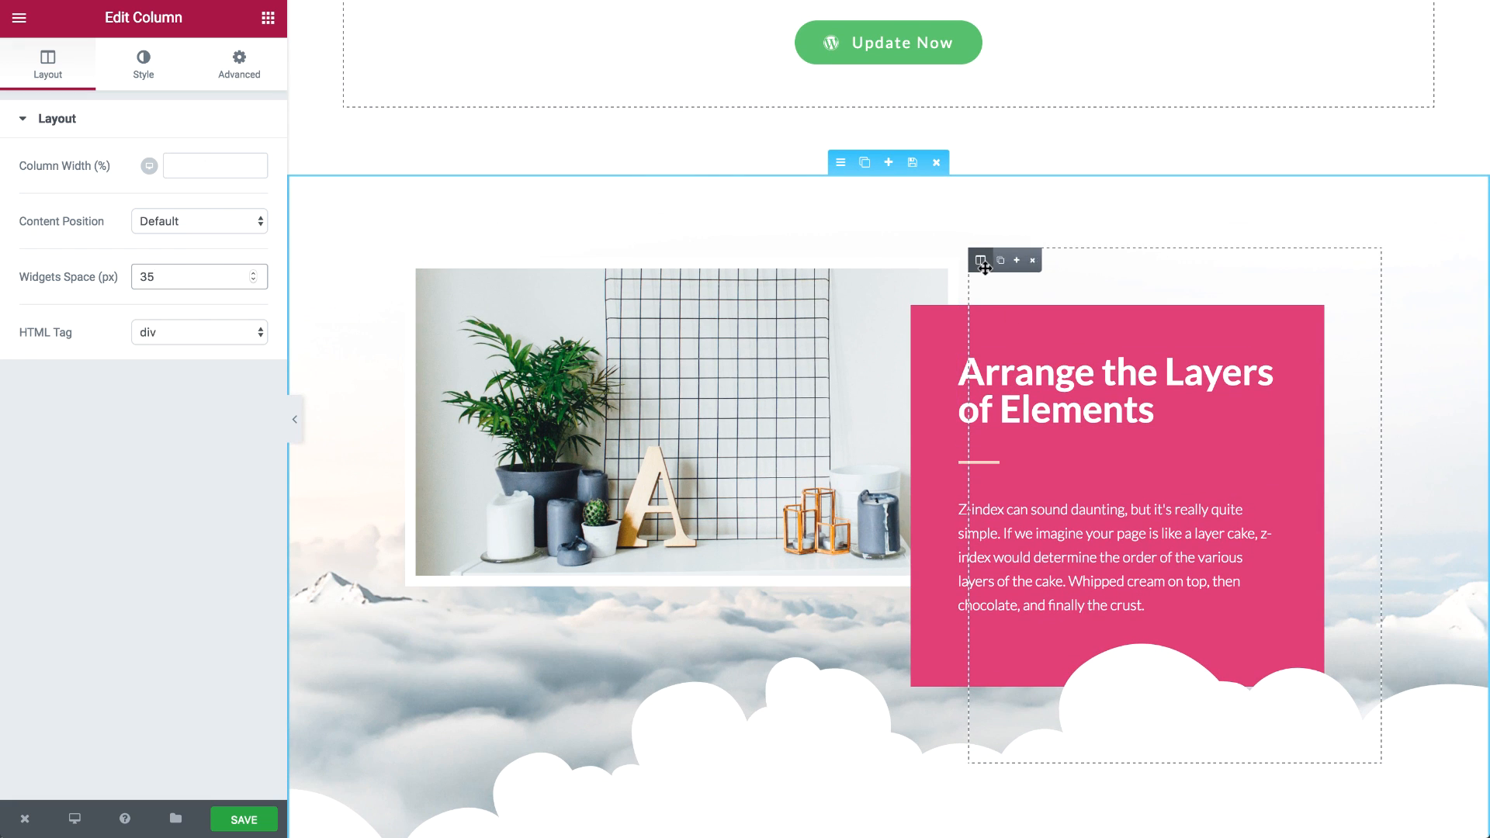
Give the Arrange the Layers column a classic hover background, then open the photo's hover border settings.
click(142, 65)
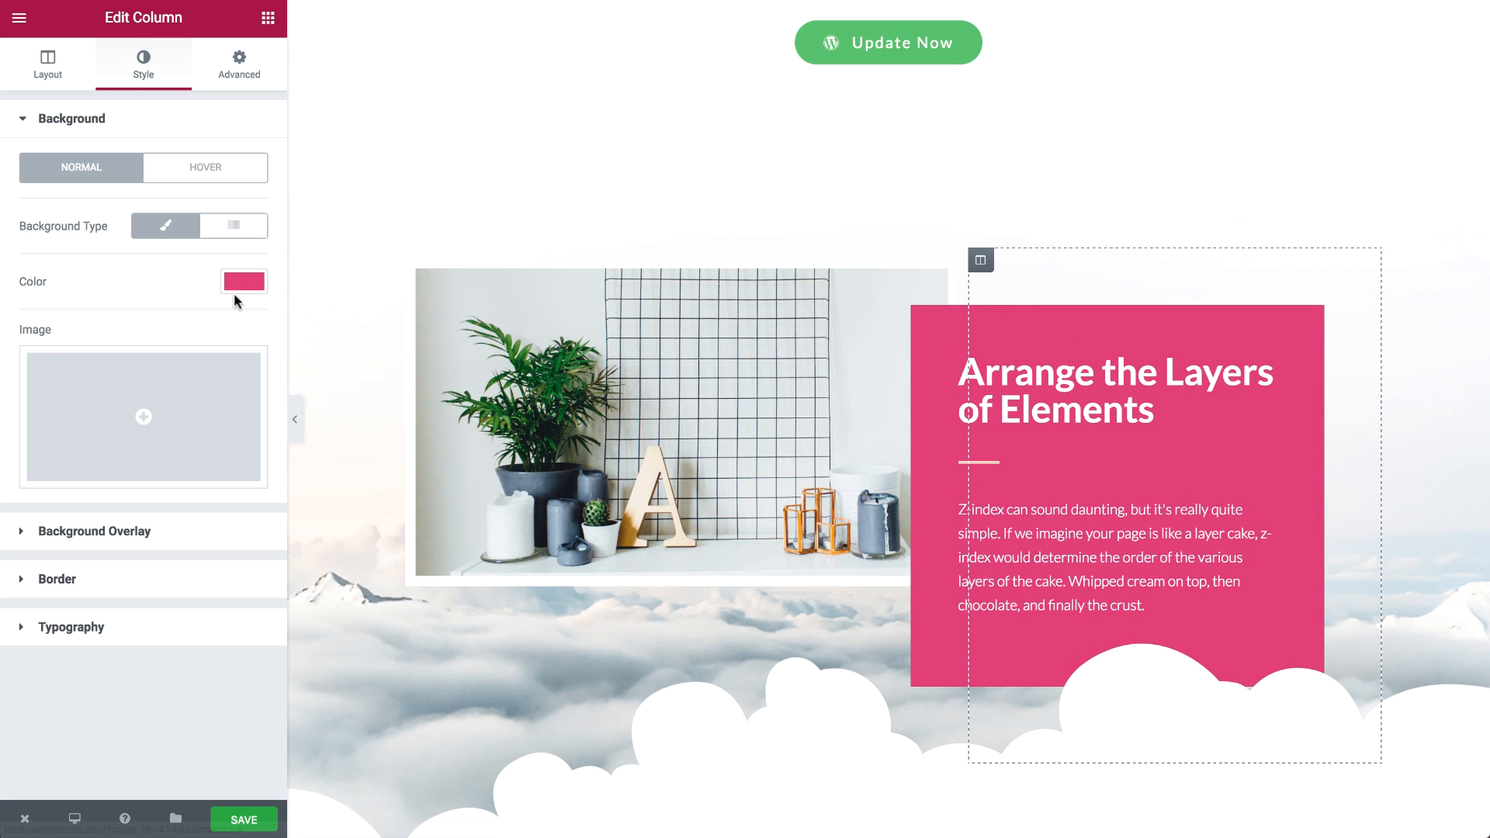
click(204, 168)
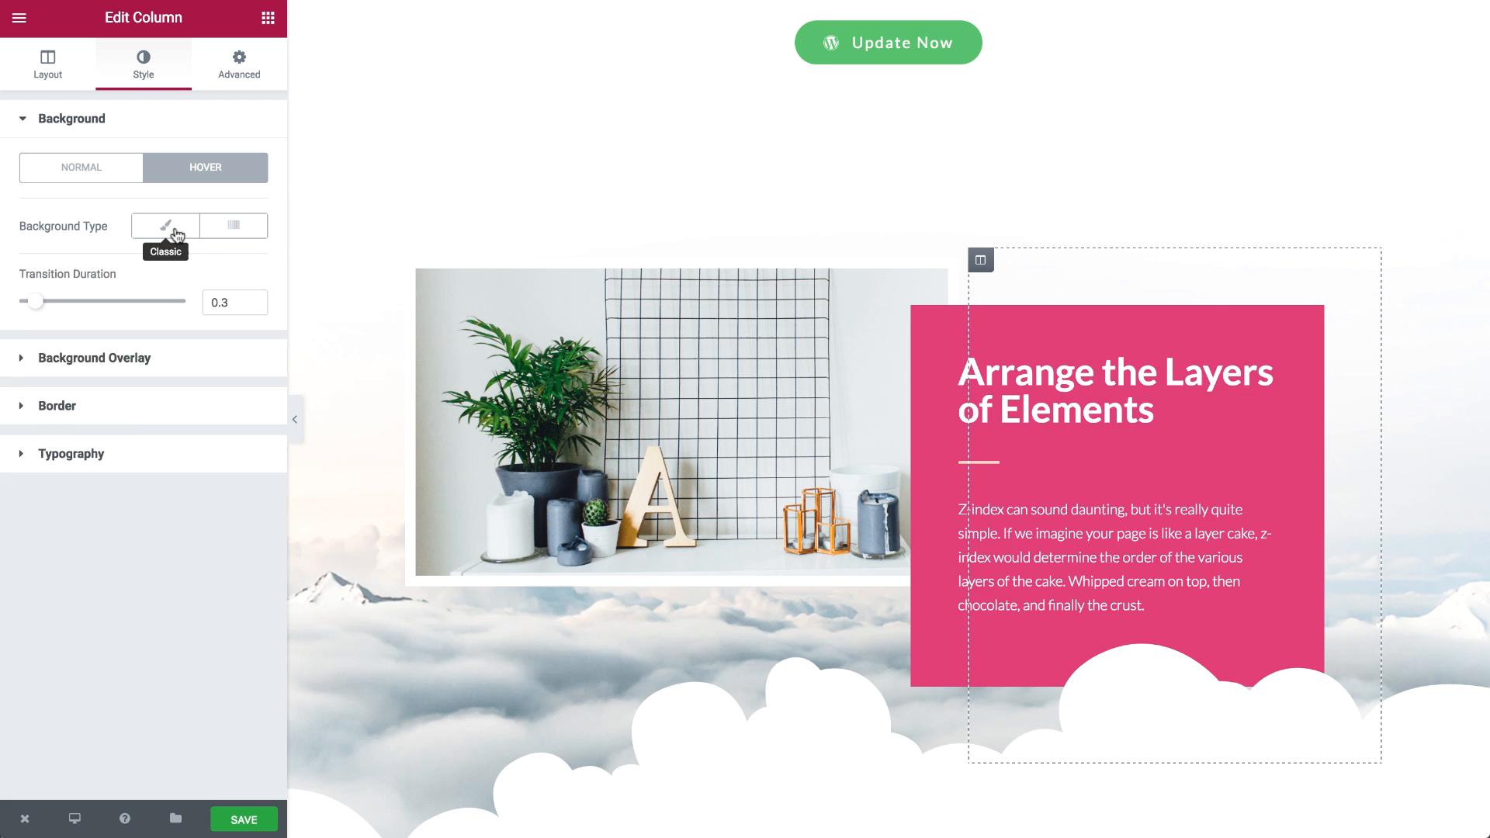
click(165, 225)
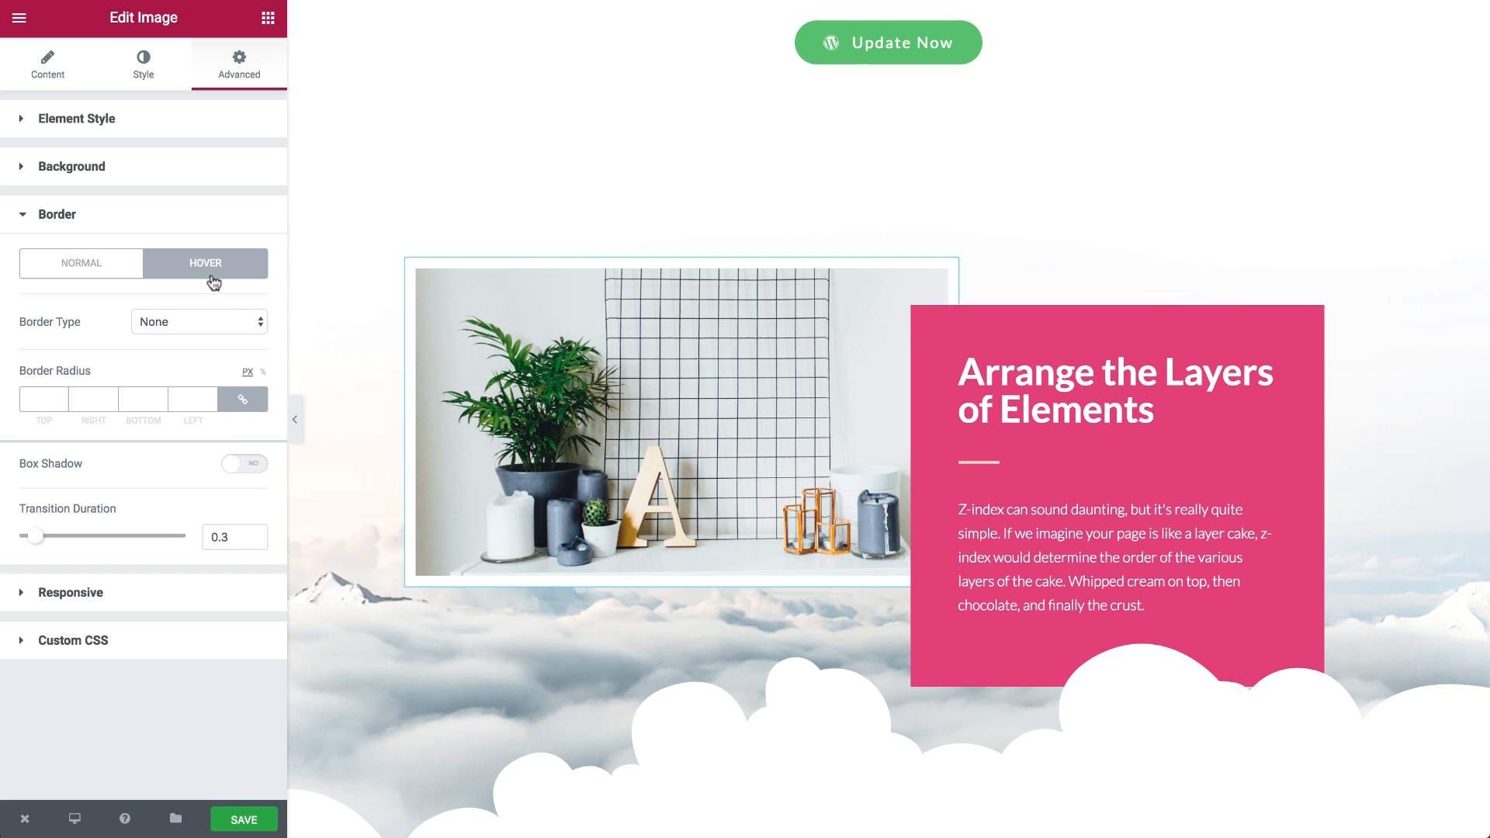
click(243, 464)
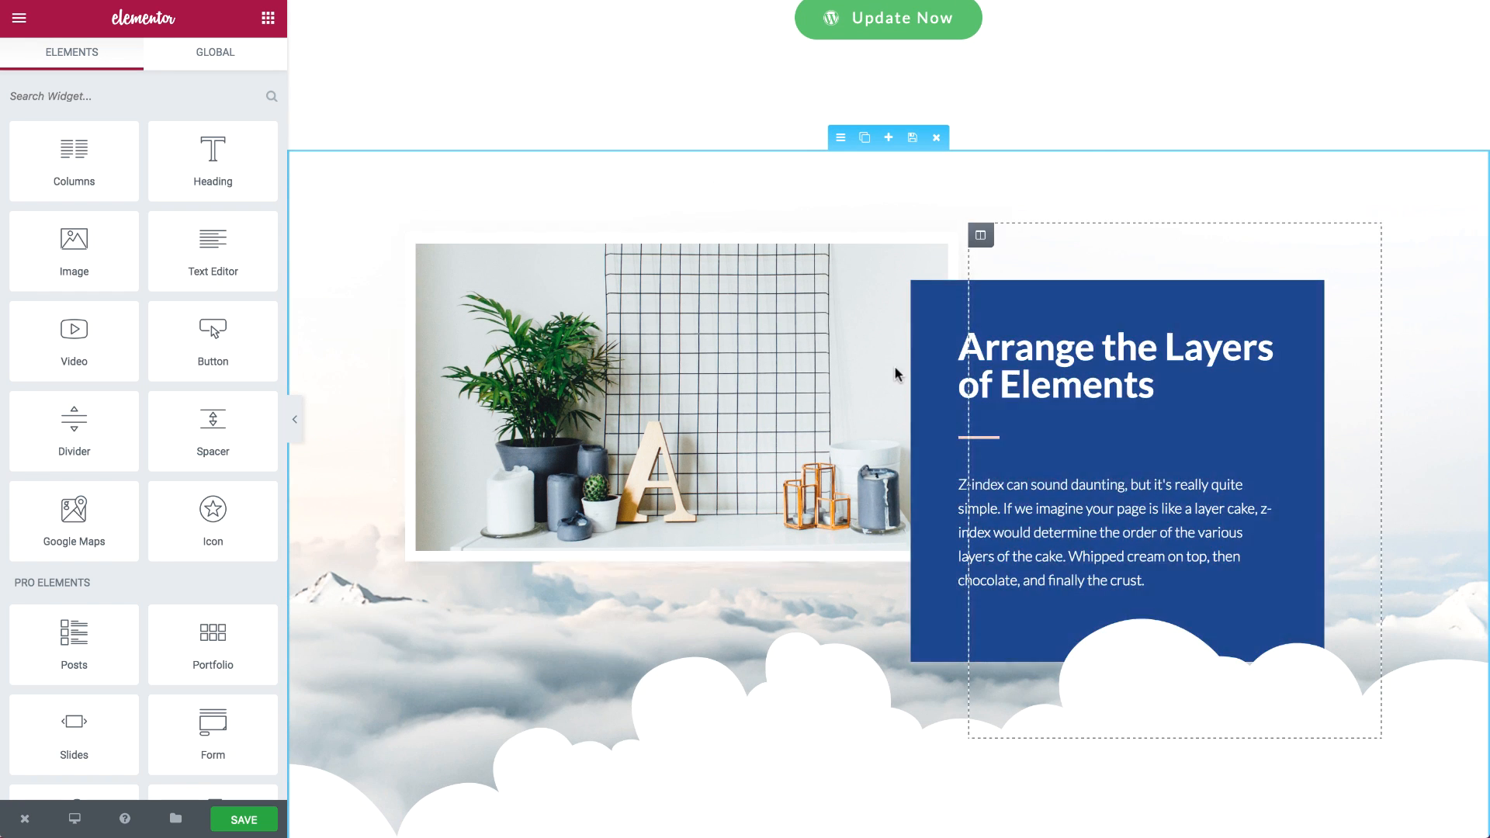
Try image Z-Index 1, reset it to 0, and raise the text column's Z-Index to 2.
click(679, 399)
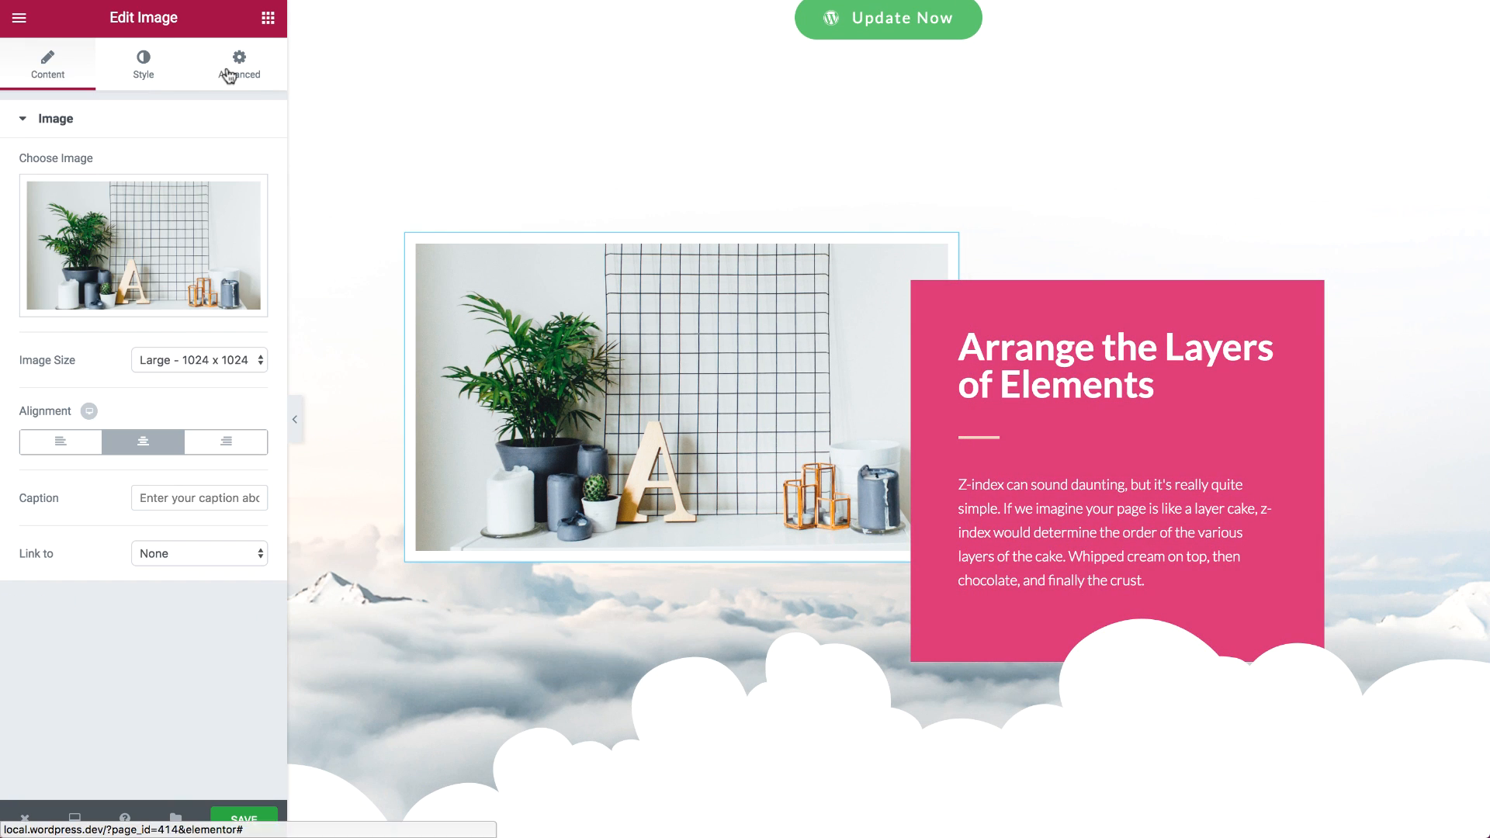
click(238, 64)
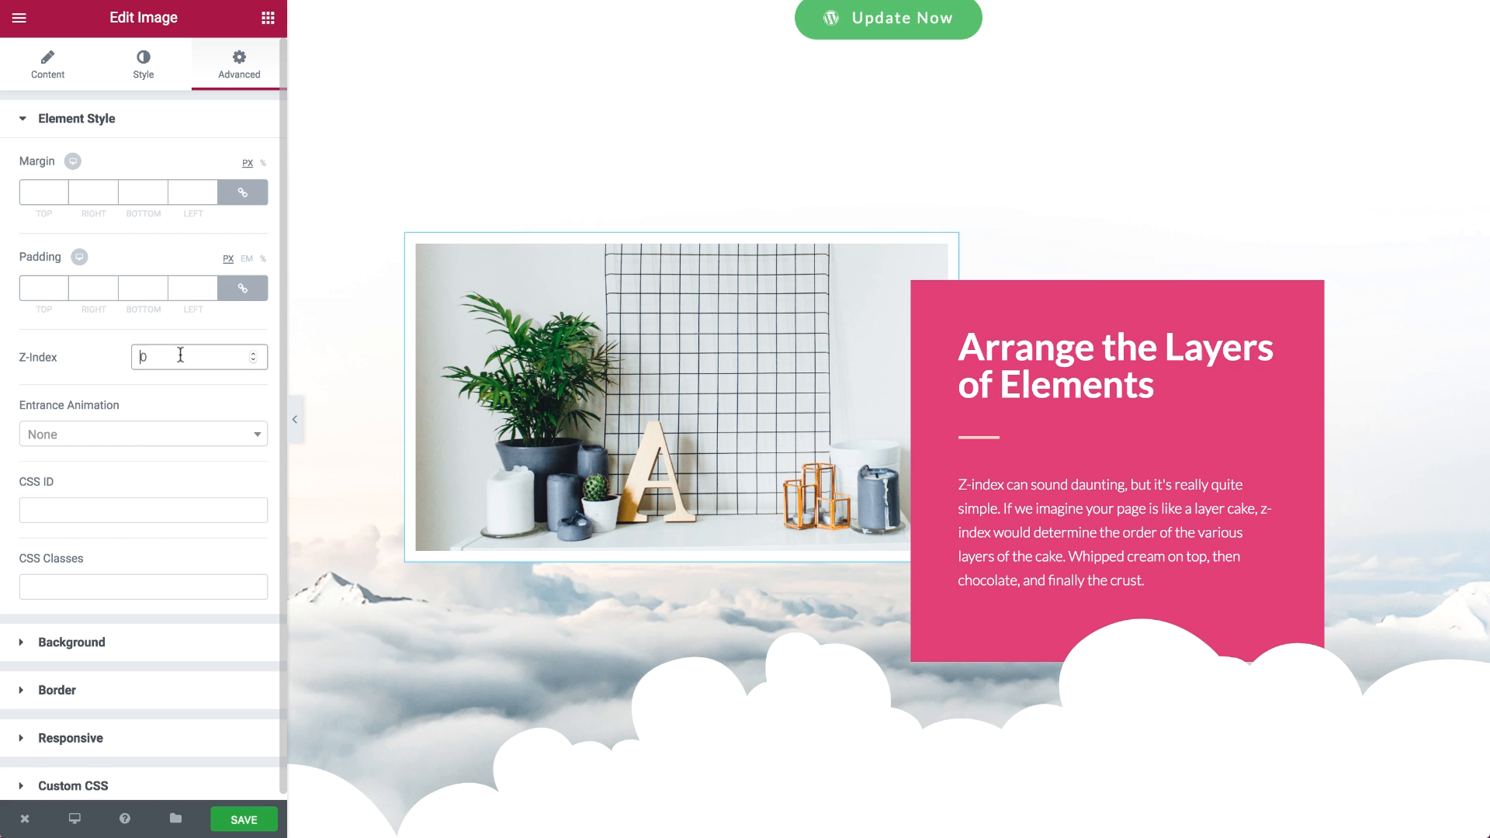
text(1)
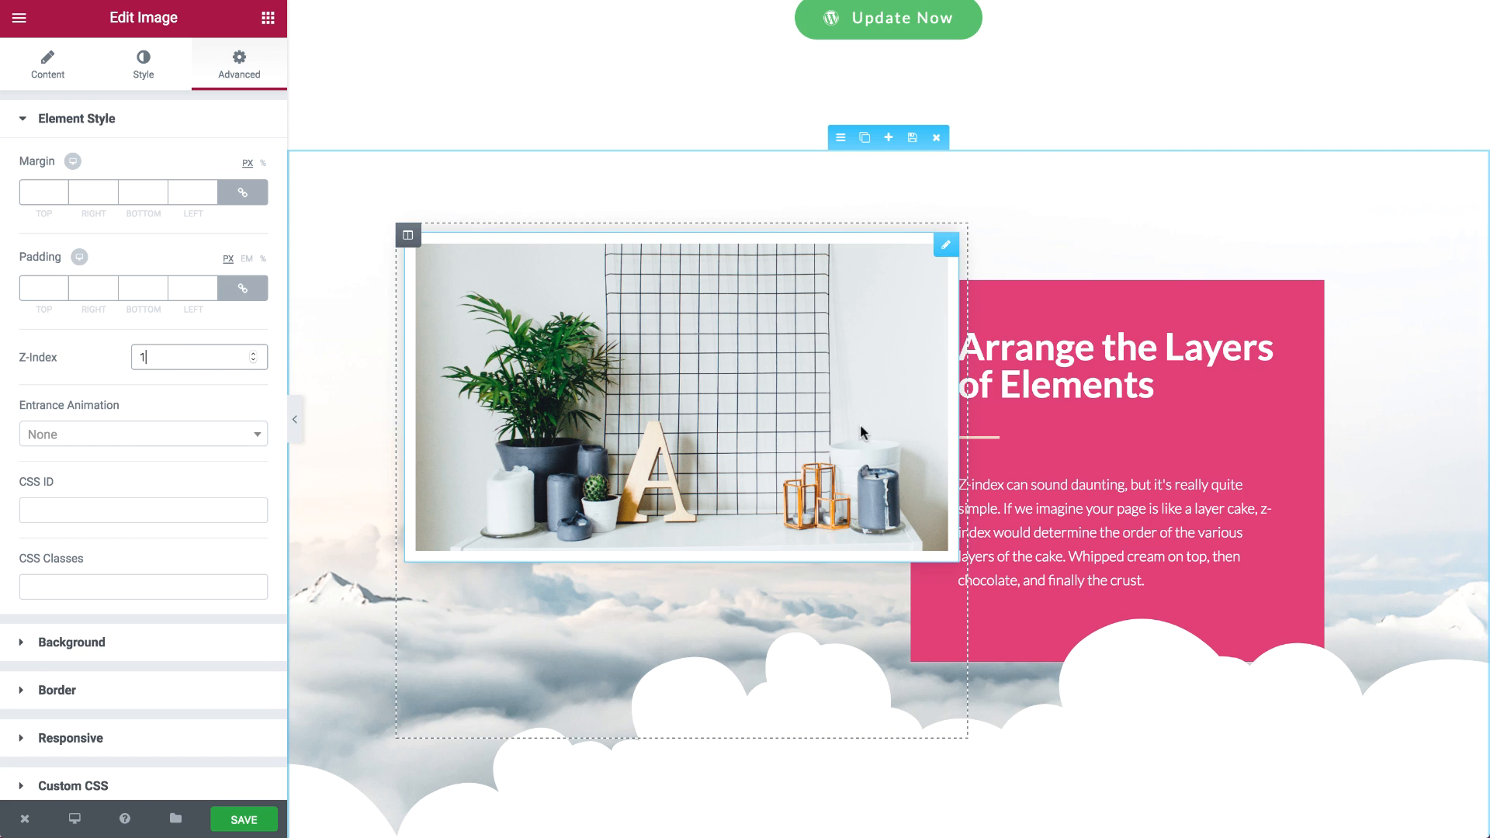
click(190, 356)
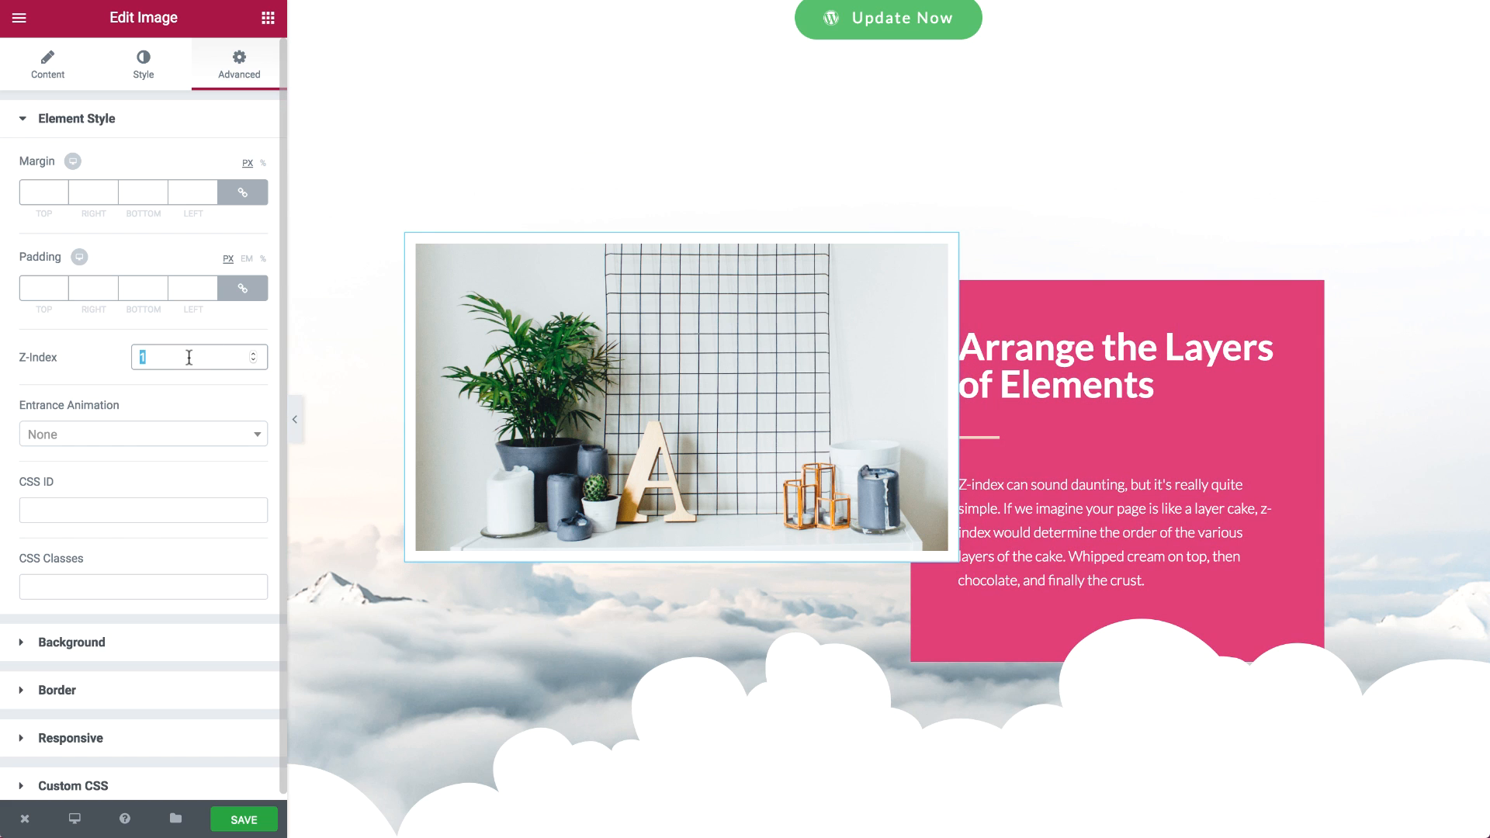
text(0)
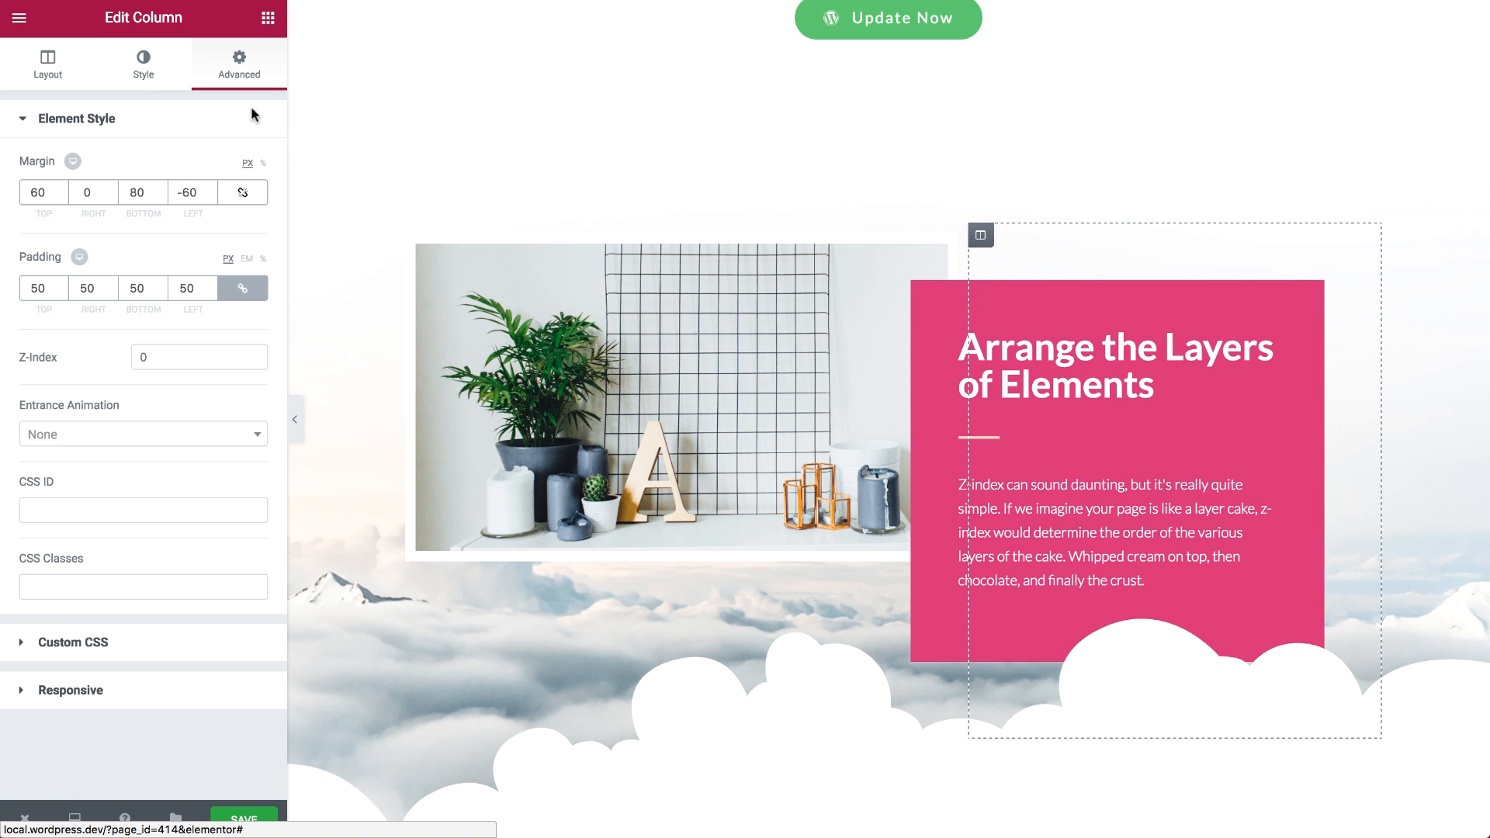
text(2)
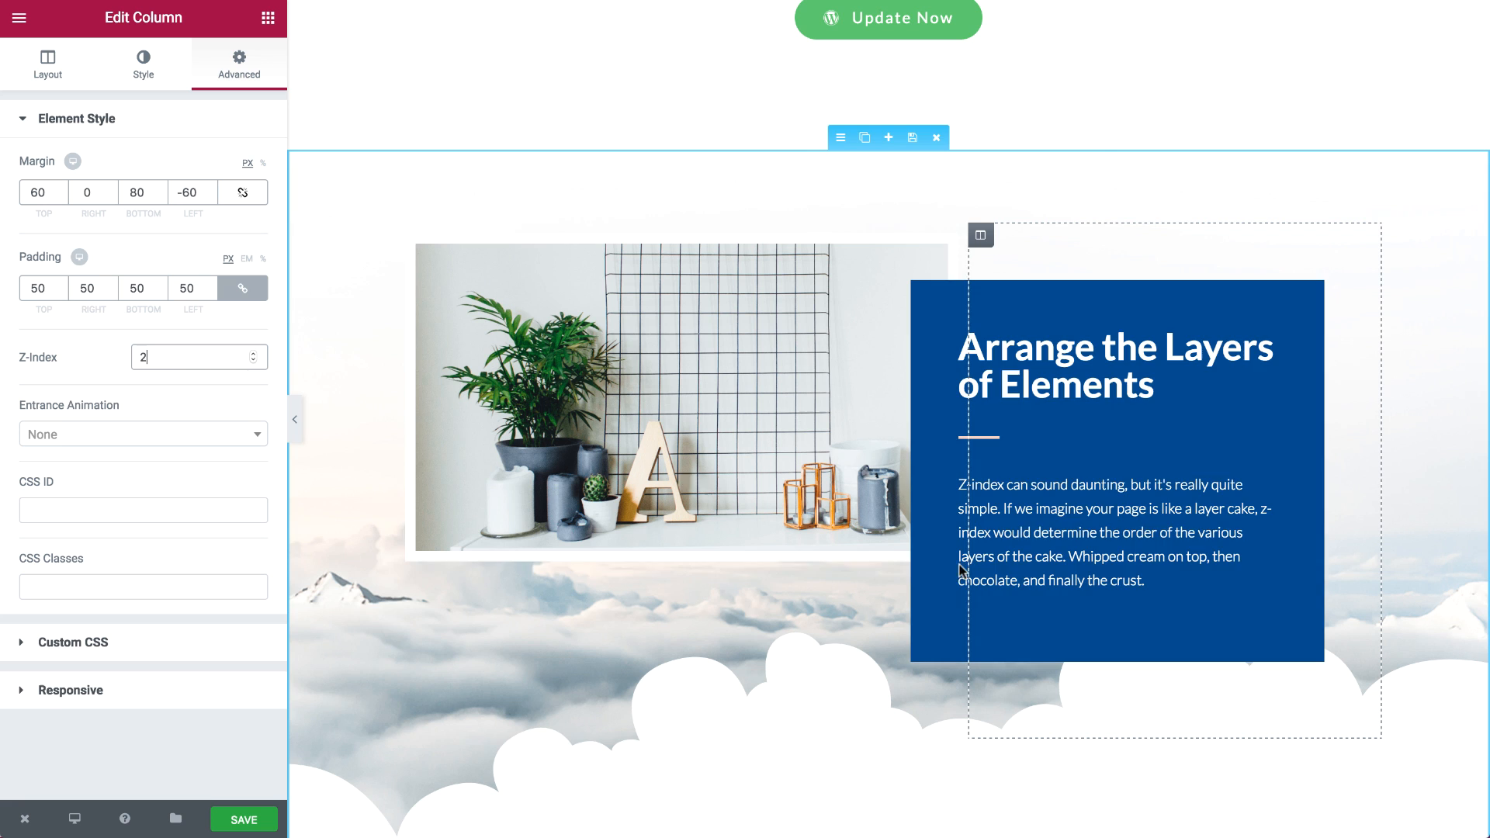
text(0)
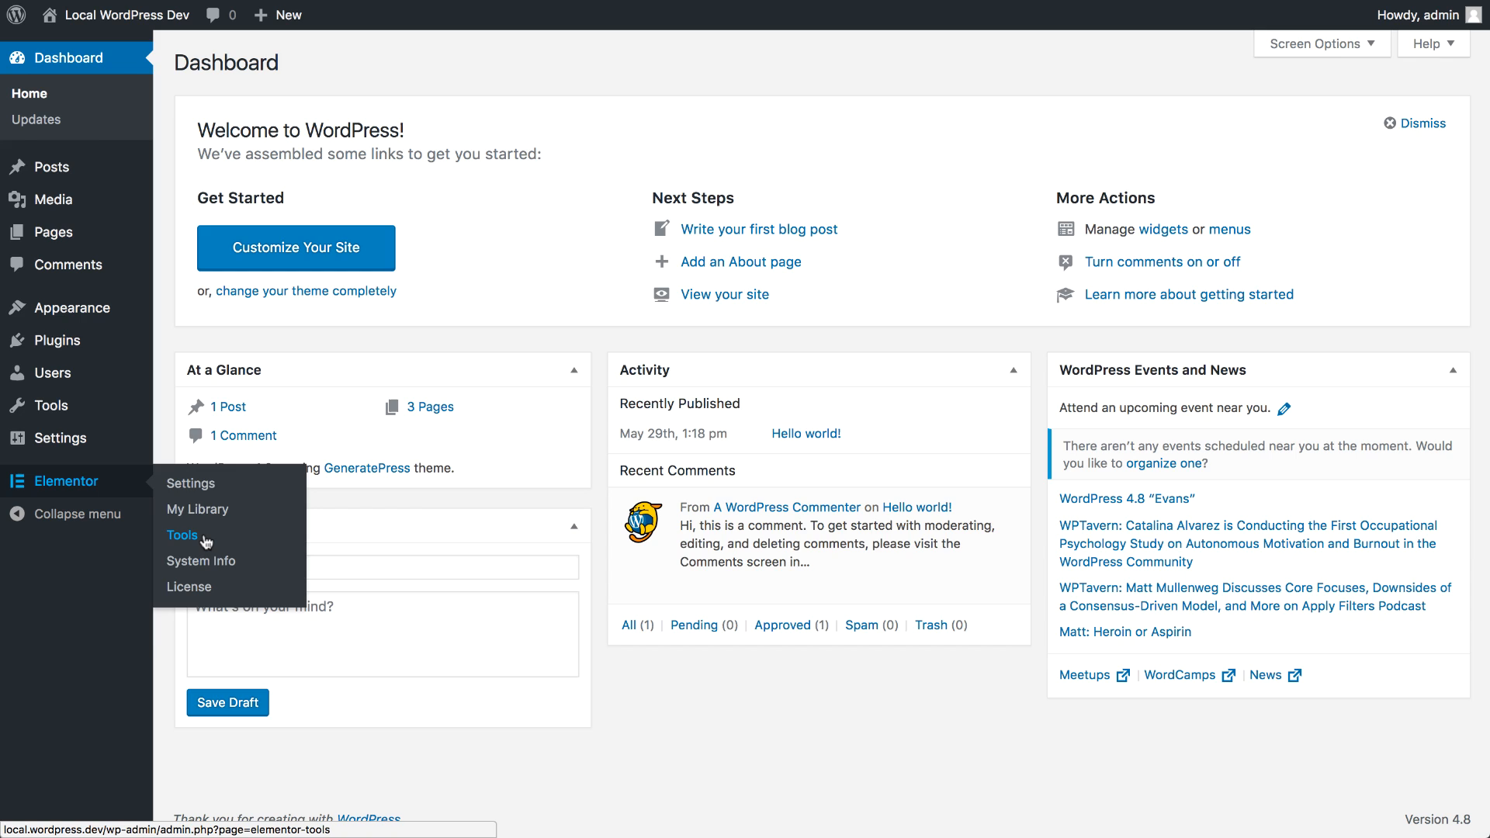
Open Elementor Tools' Version Control tab and cancel the Reinstall v1.4.10 rollback.
click(182, 534)
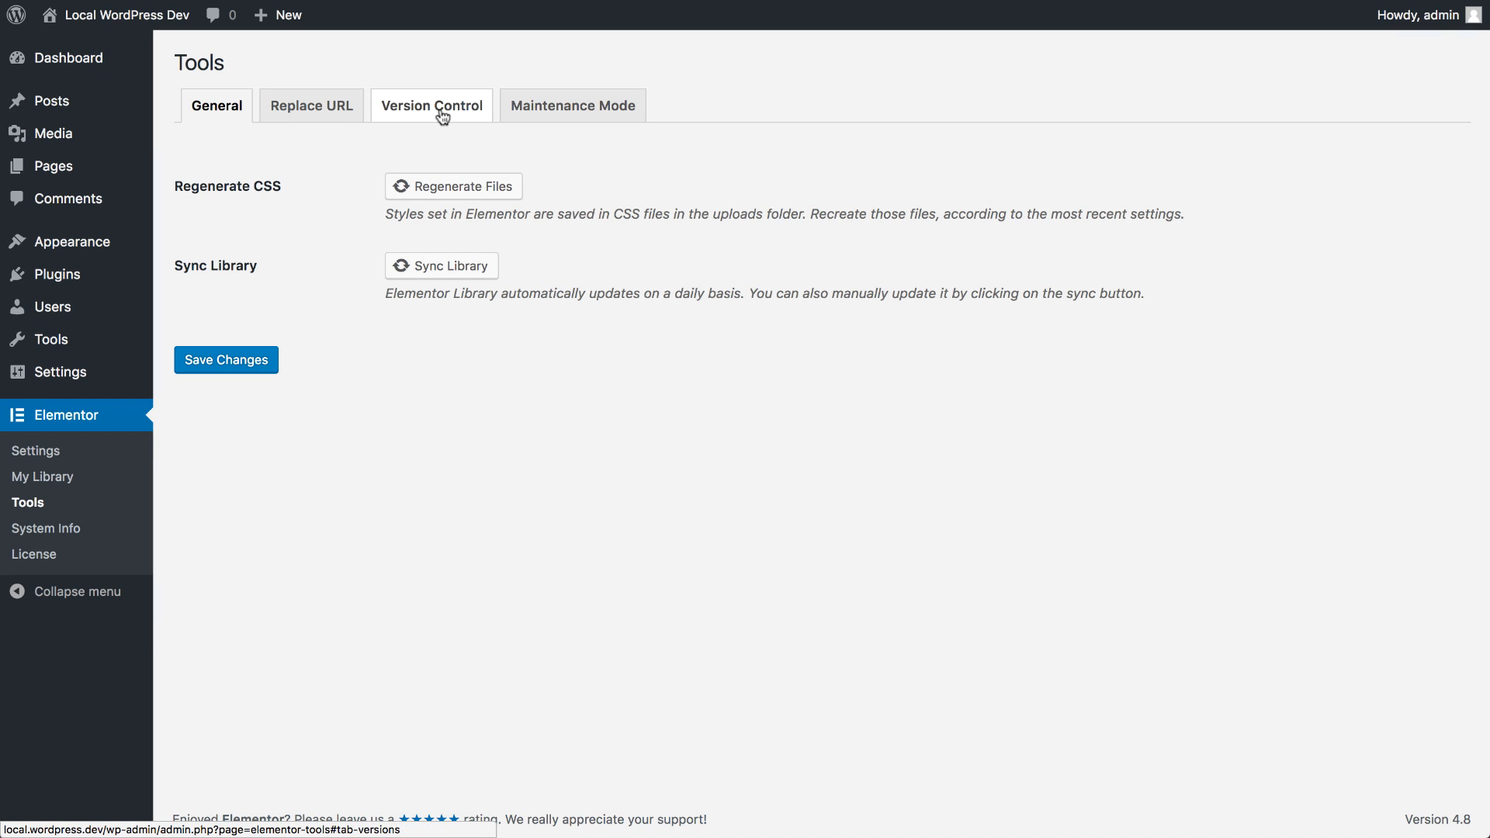
click(443, 105)
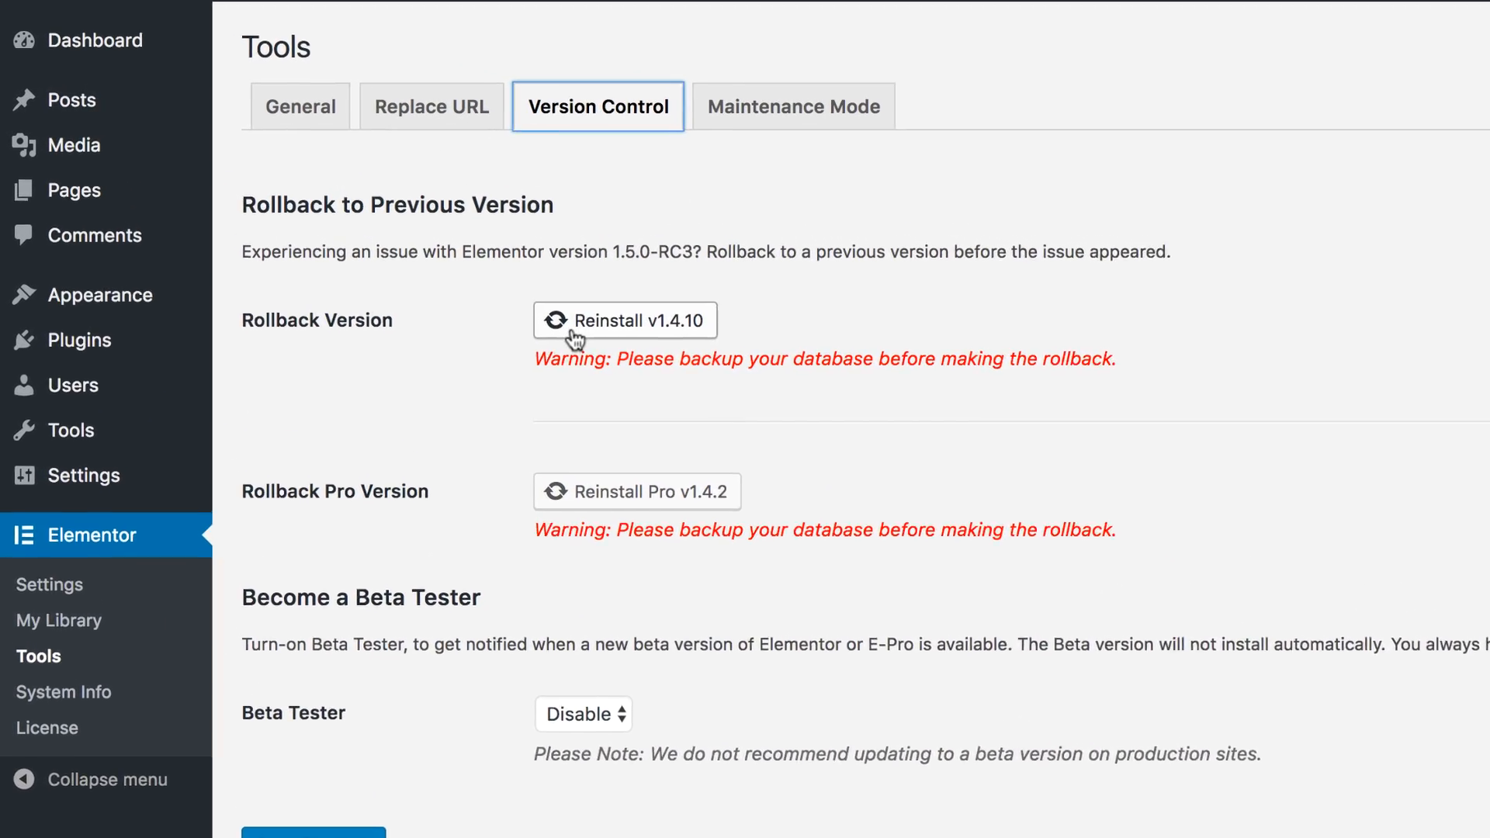
click(636, 491)
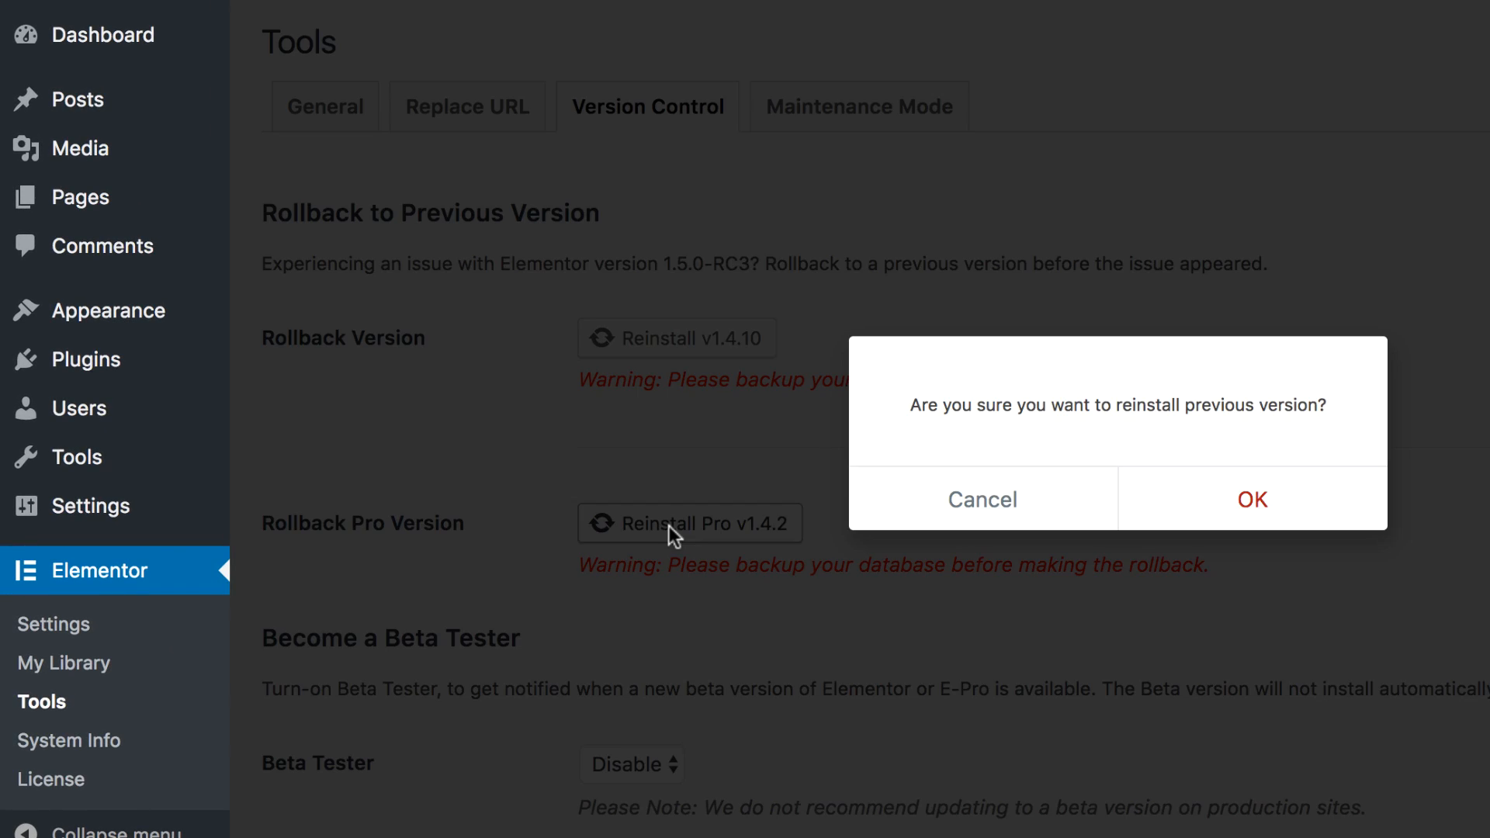
click(983, 499)
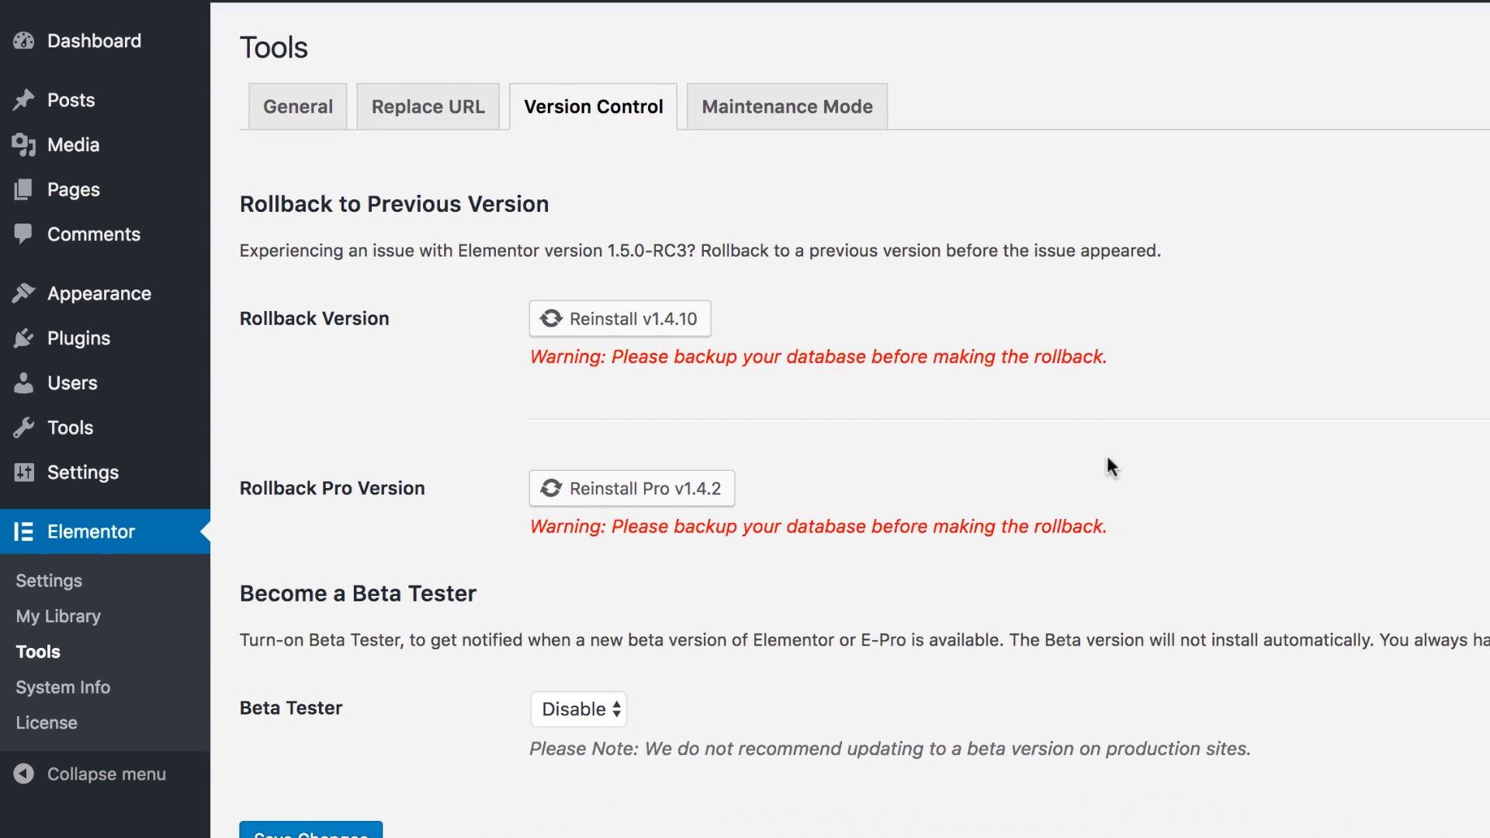
click(619, 318)
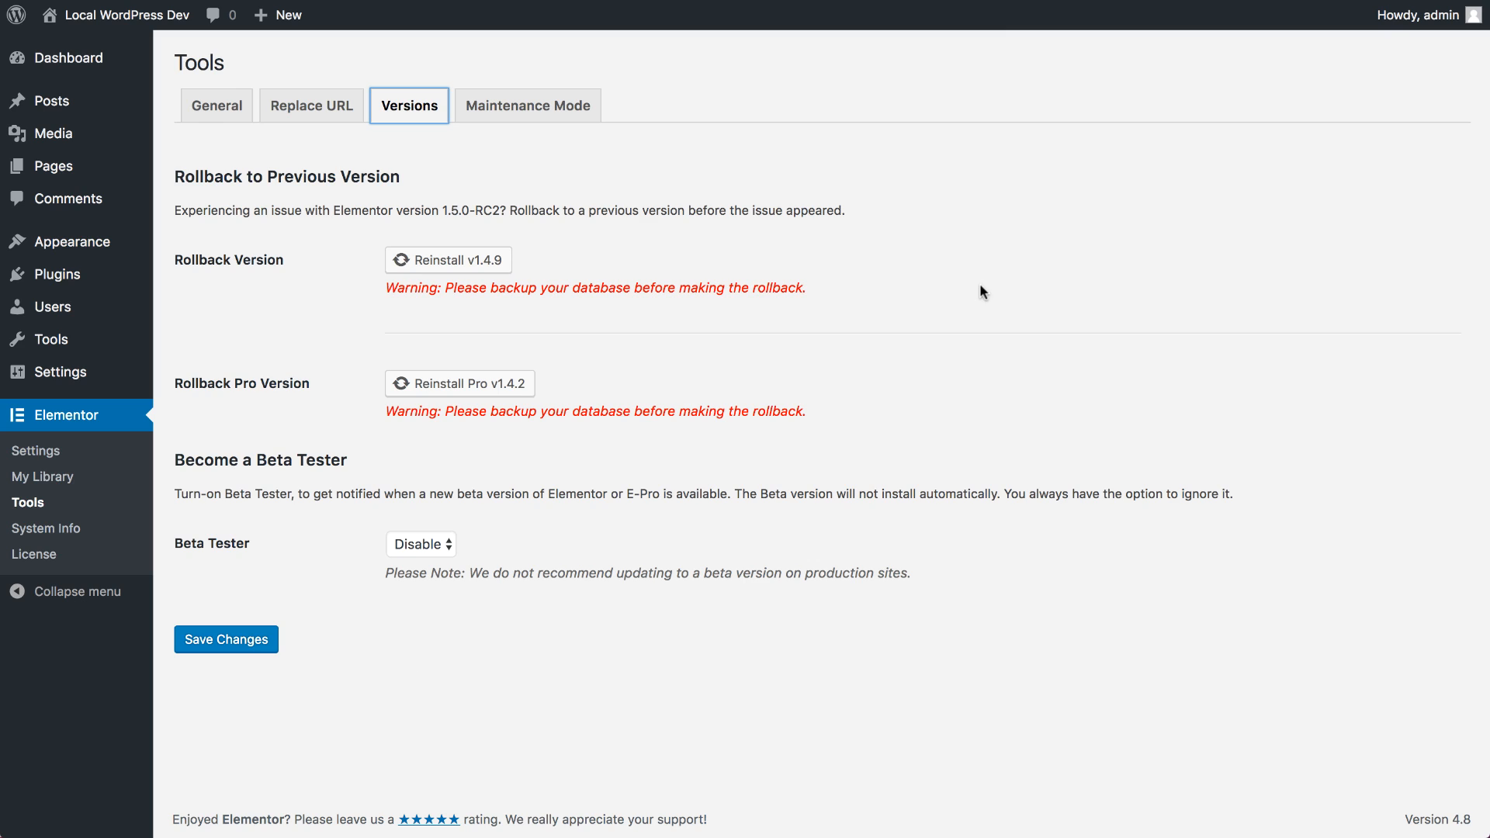
Enable Elementor's Beta Tester option and save.
scroll(down, 3)
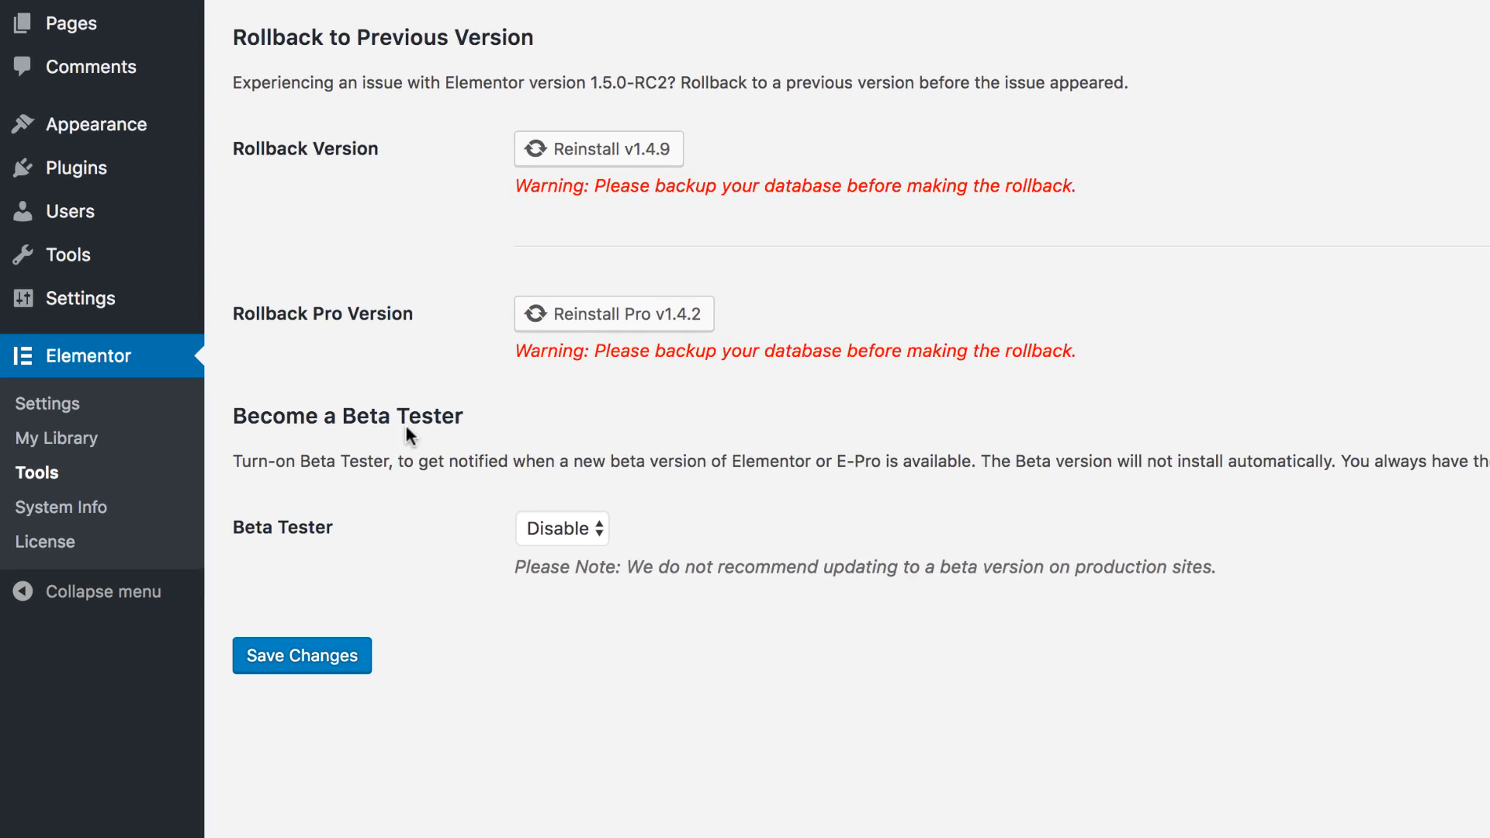
scroll(down, 3)
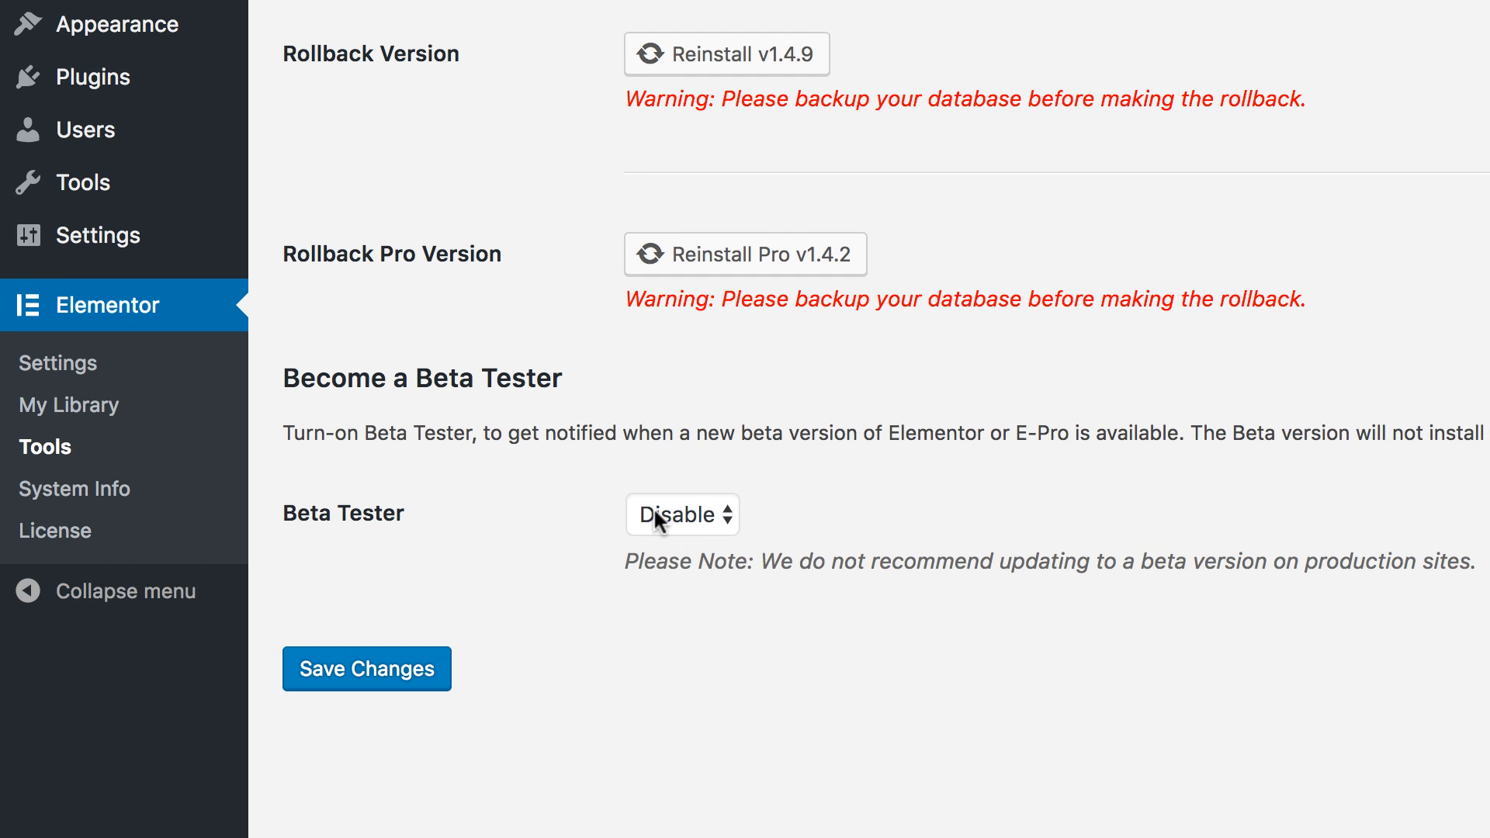
click(682, 514)
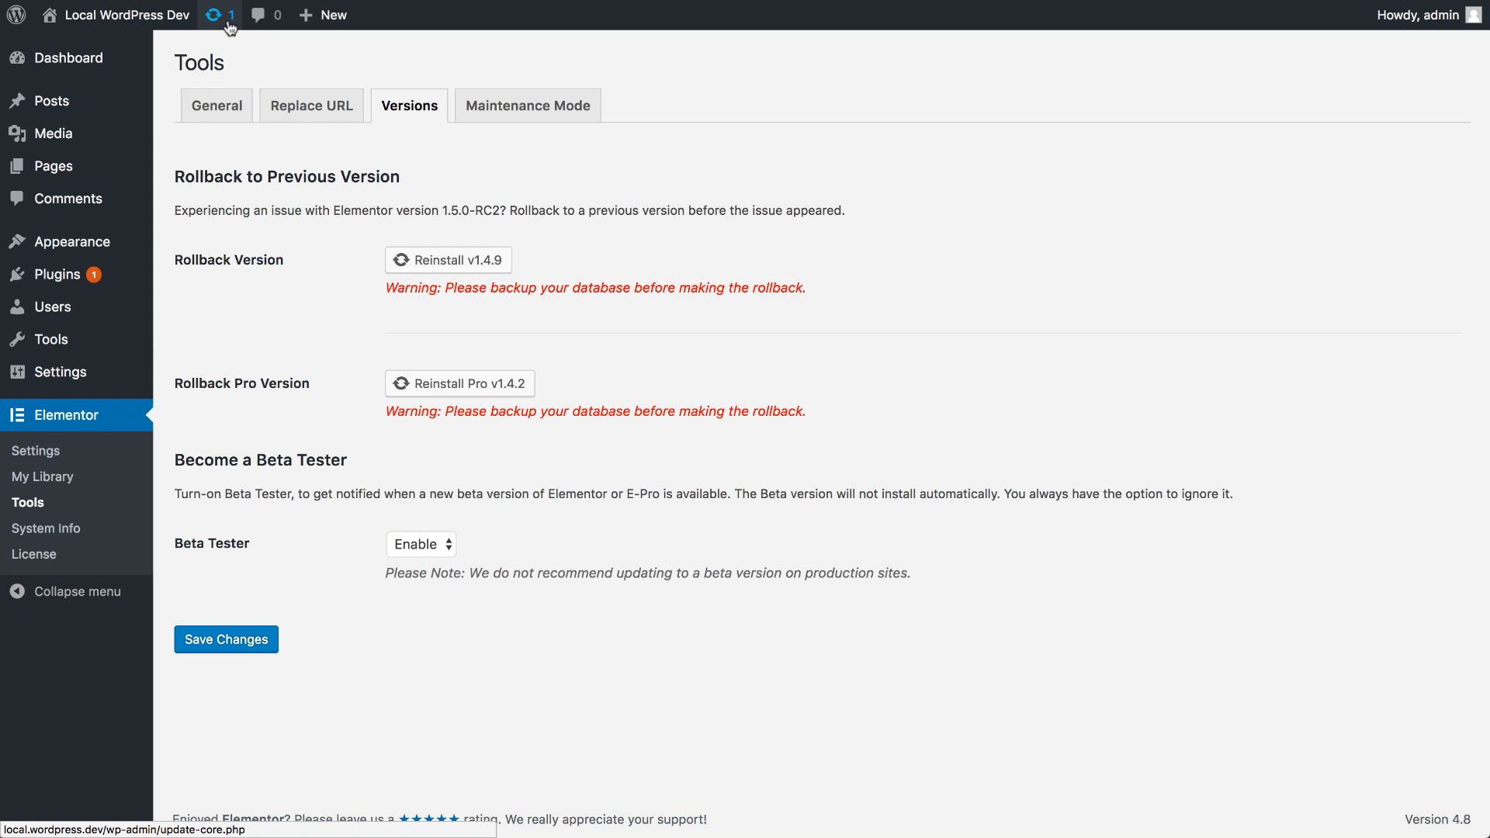
mouse_move(52, 274)
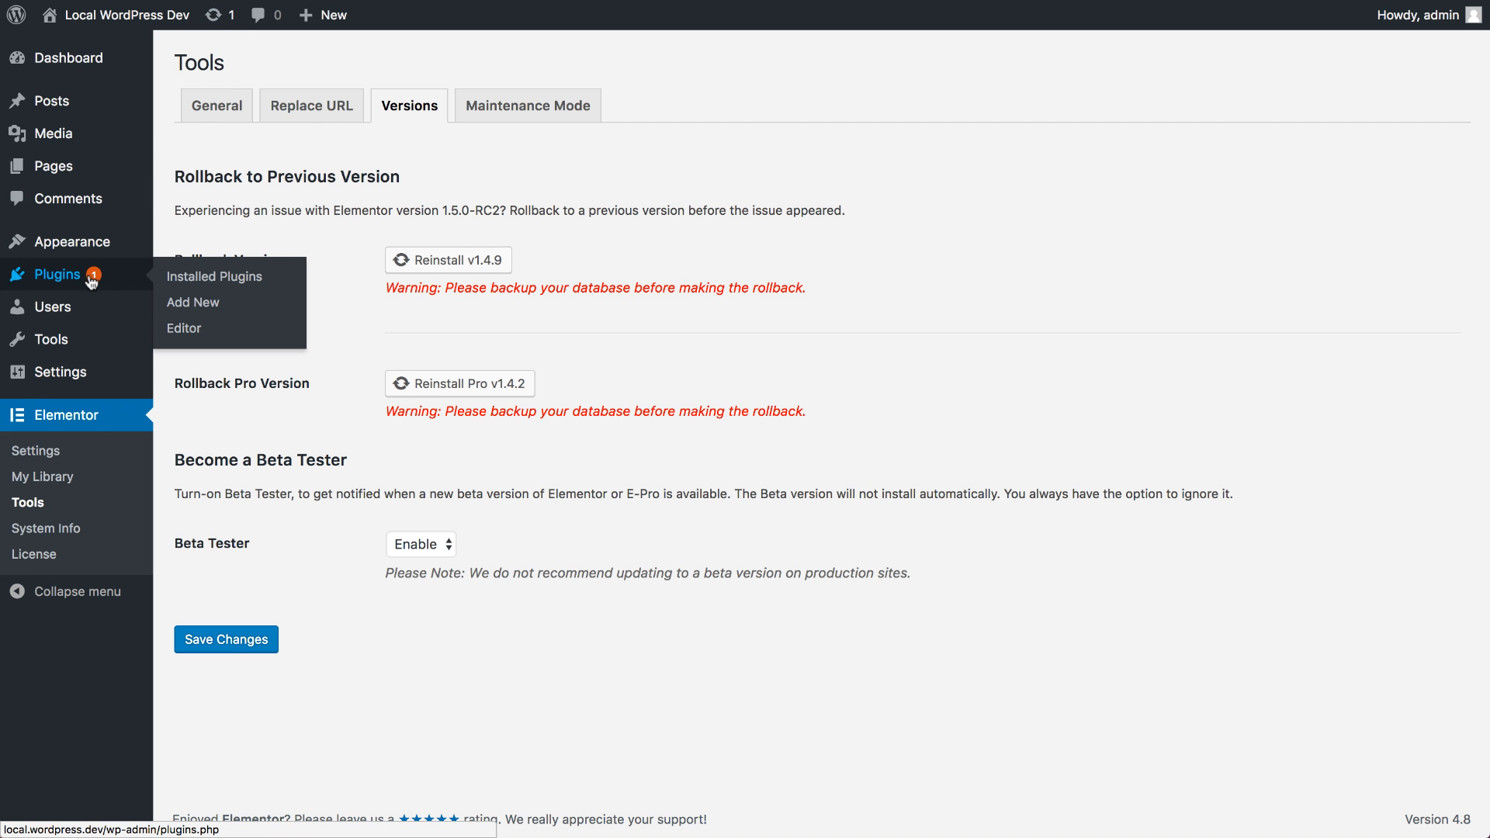
View the Elementor 1.5.0-RC3 update details in Installed Plugins.
click(212, 276)
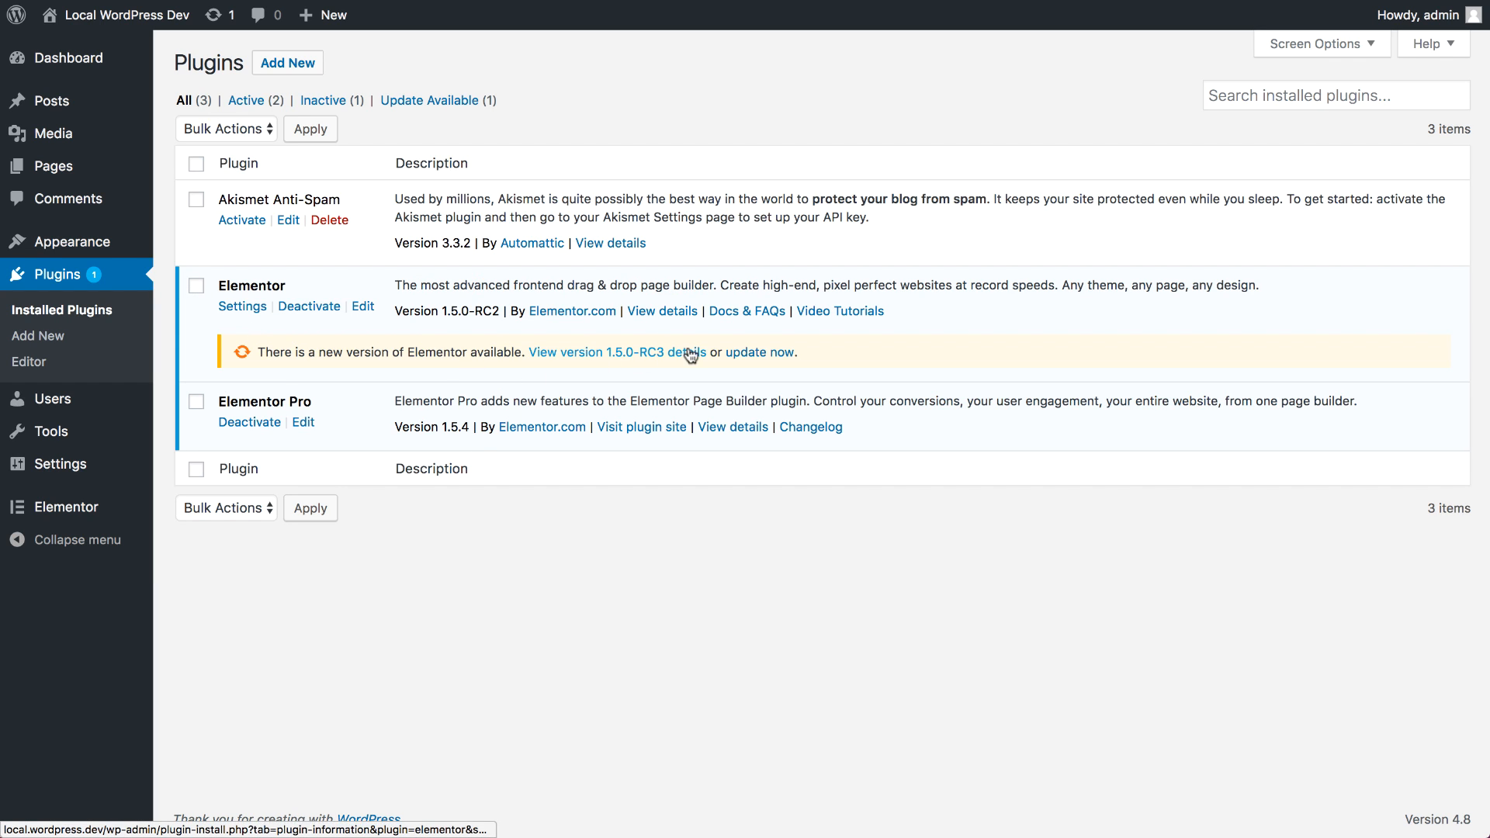
click(759, 352)
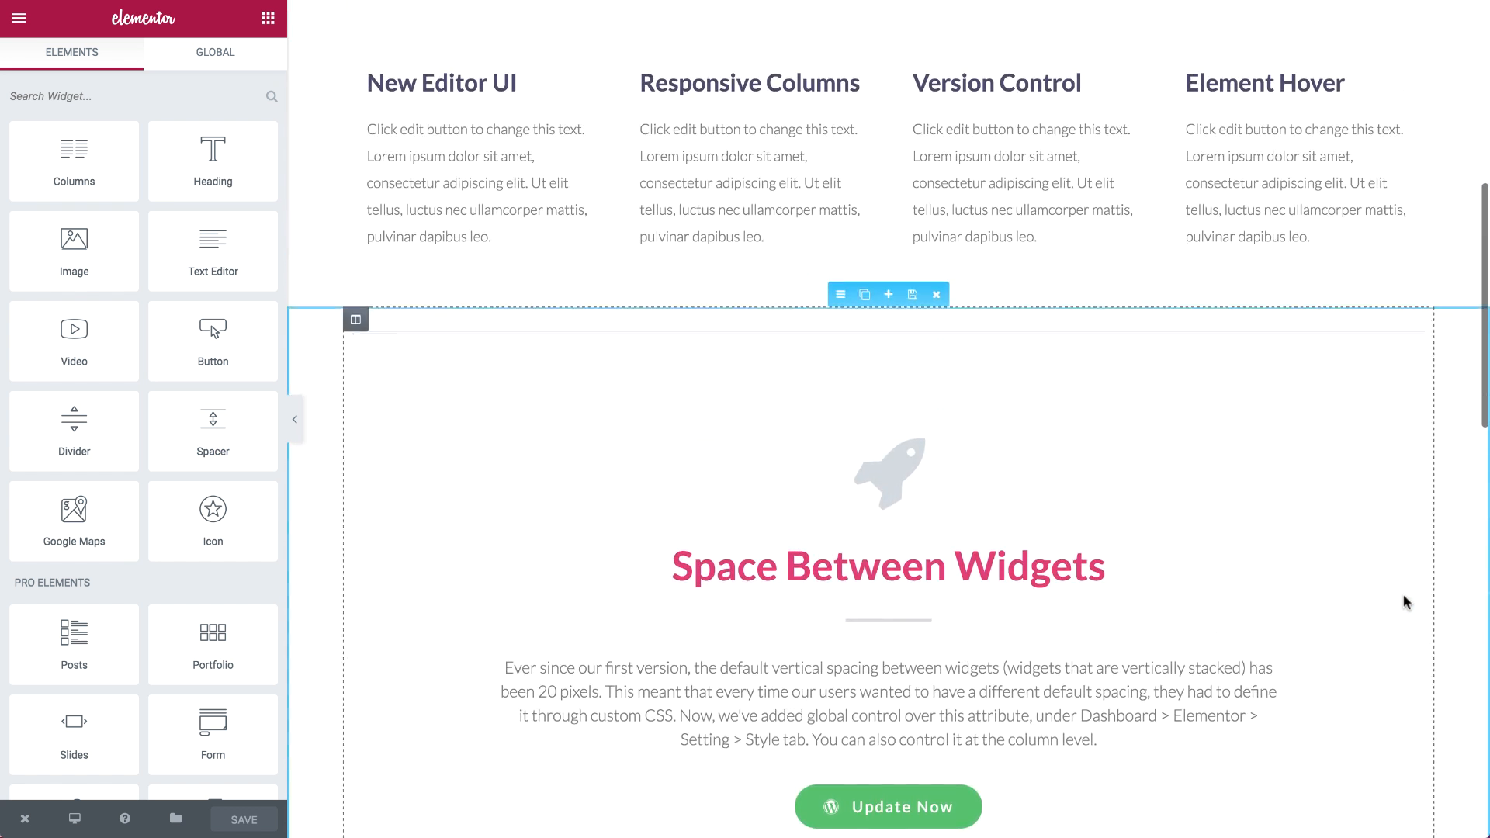
scroll(up, 3)
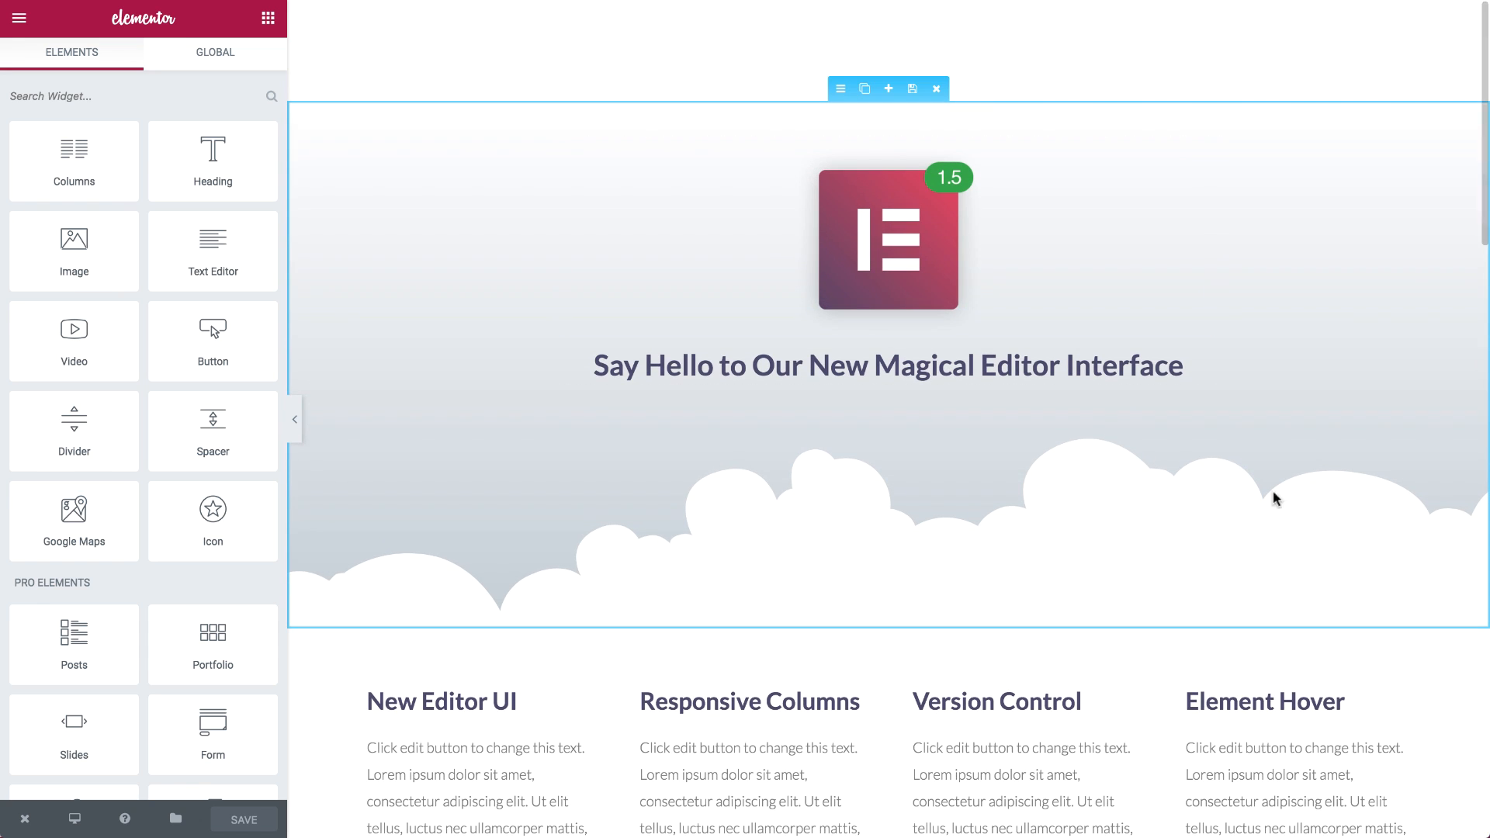